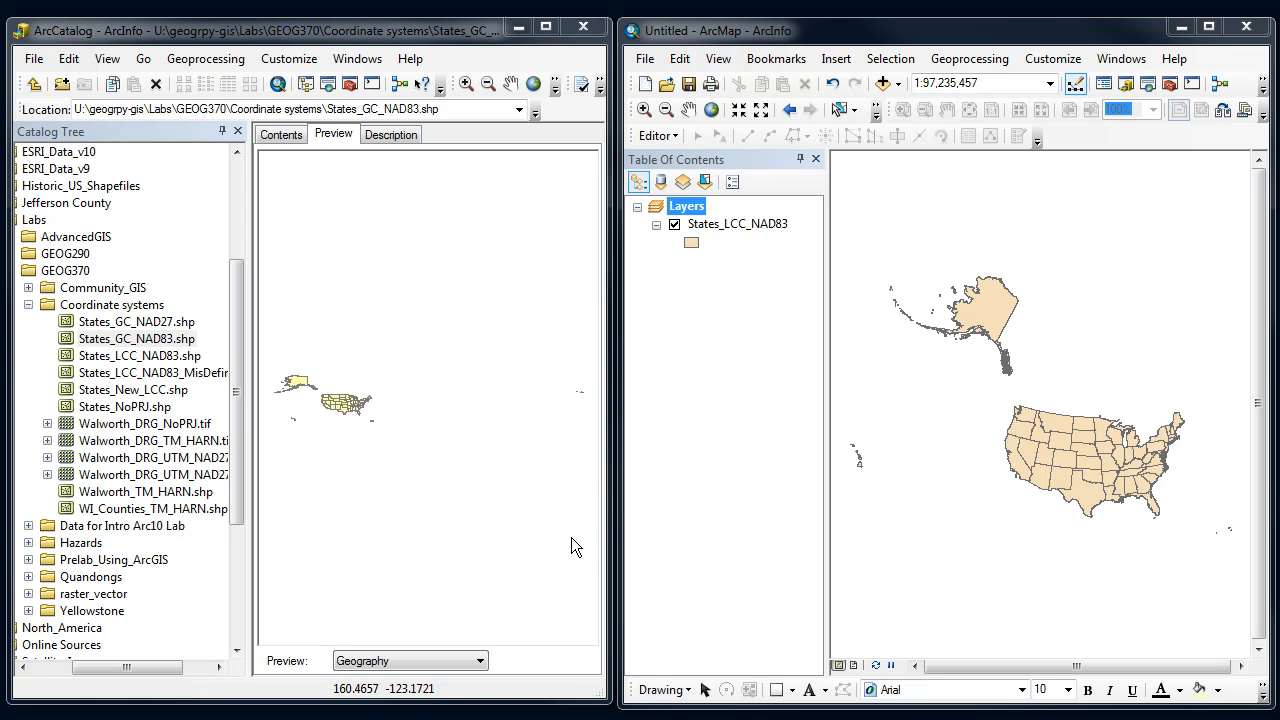
mouse_move(920, 383)
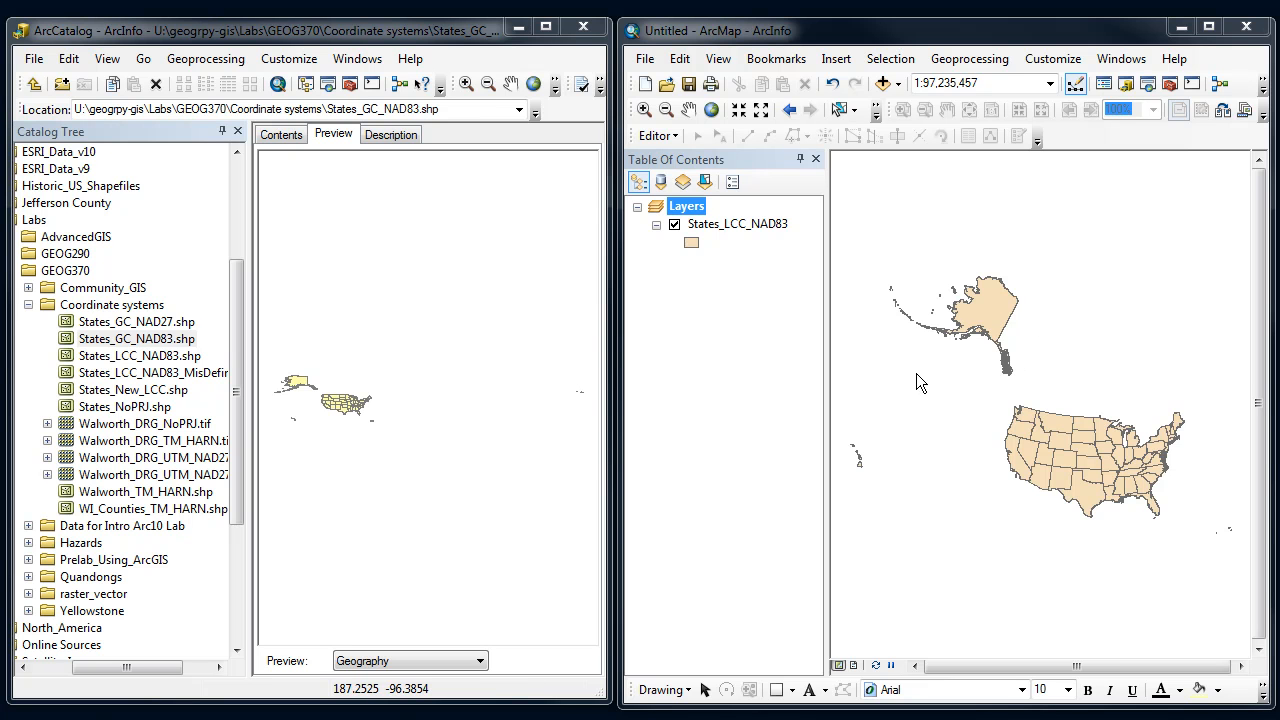
mouse_move(994, 390)
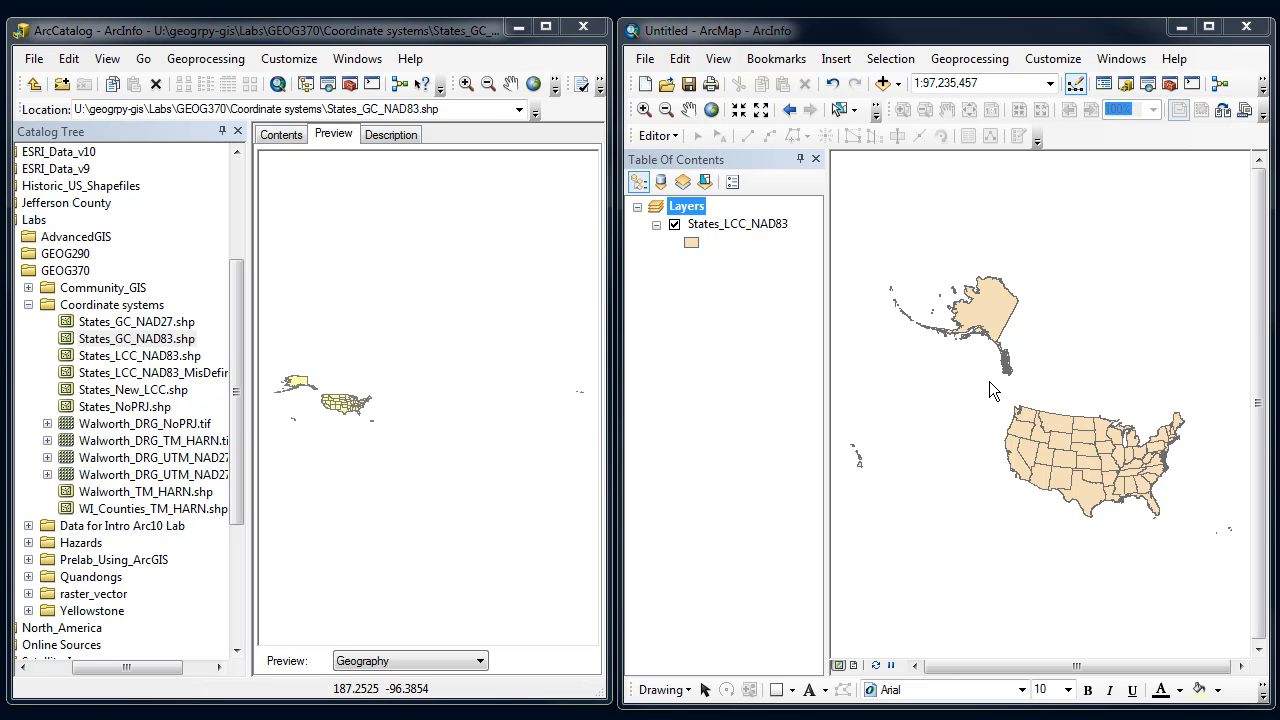
mouse_move(817, 263)
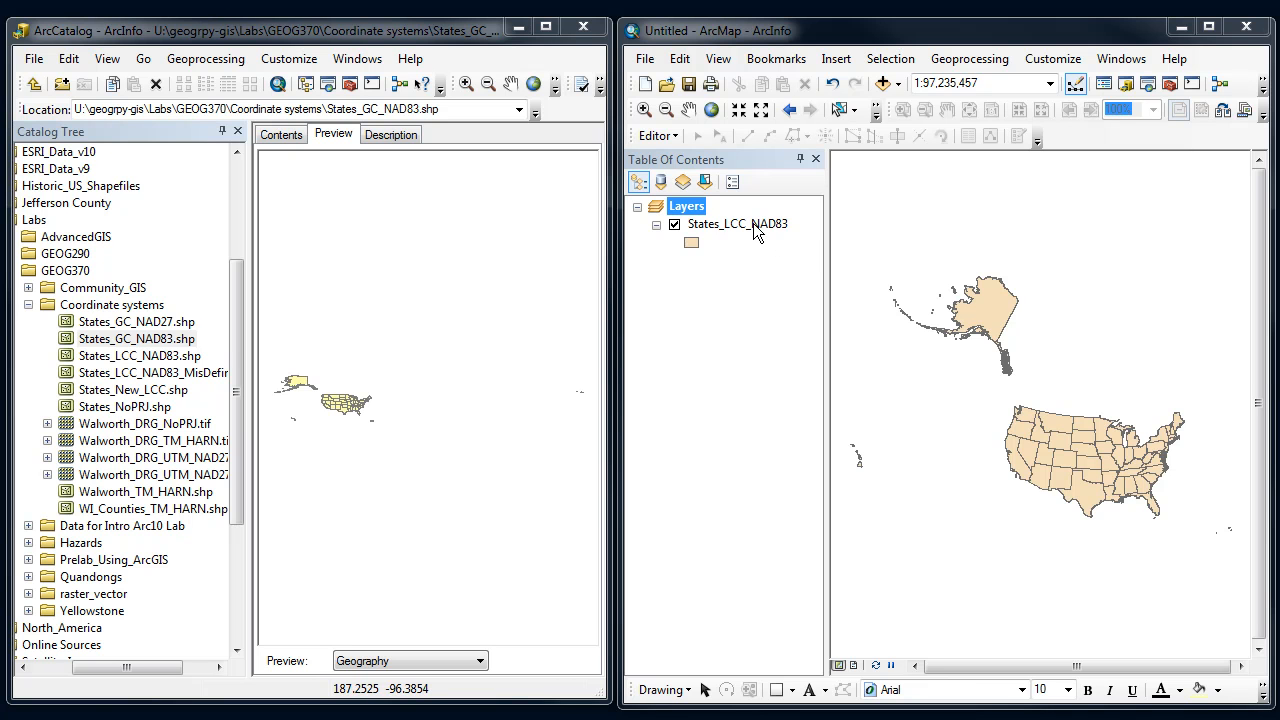
mouse_move(920, 249)
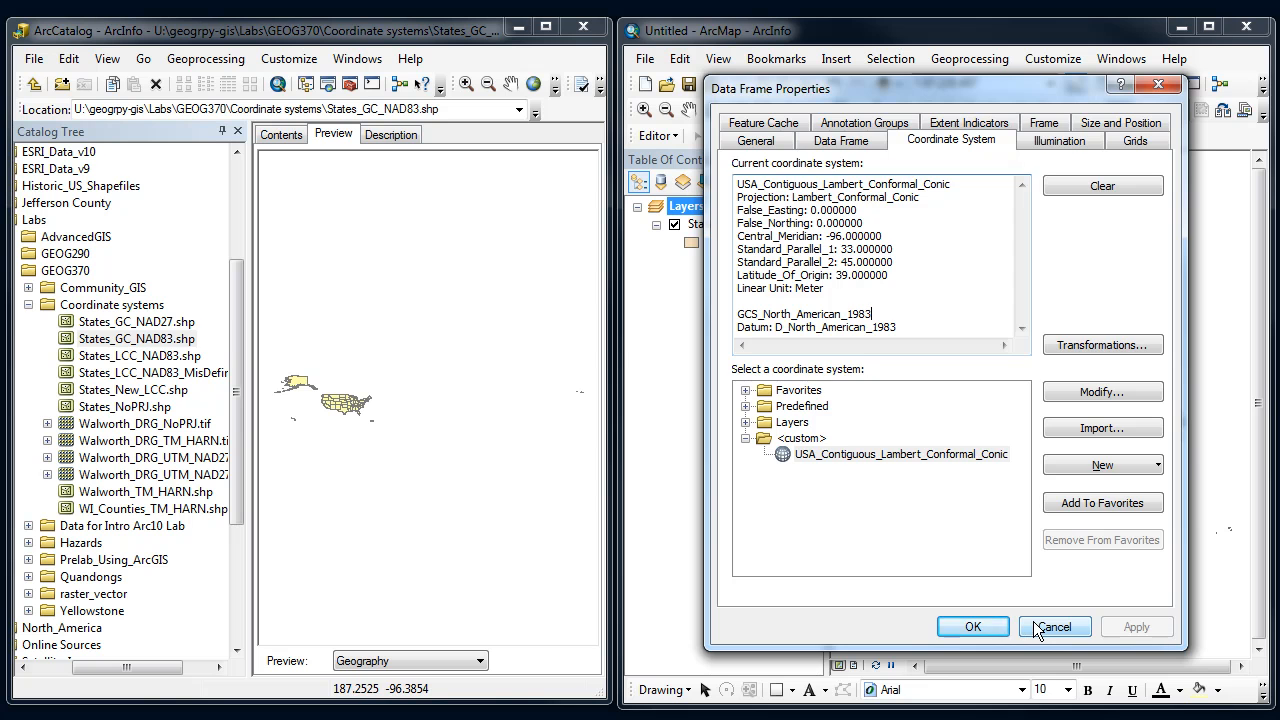
Dismiss the data frame properties and open States_GC_NAD83.shp's properties
click(972, 626)
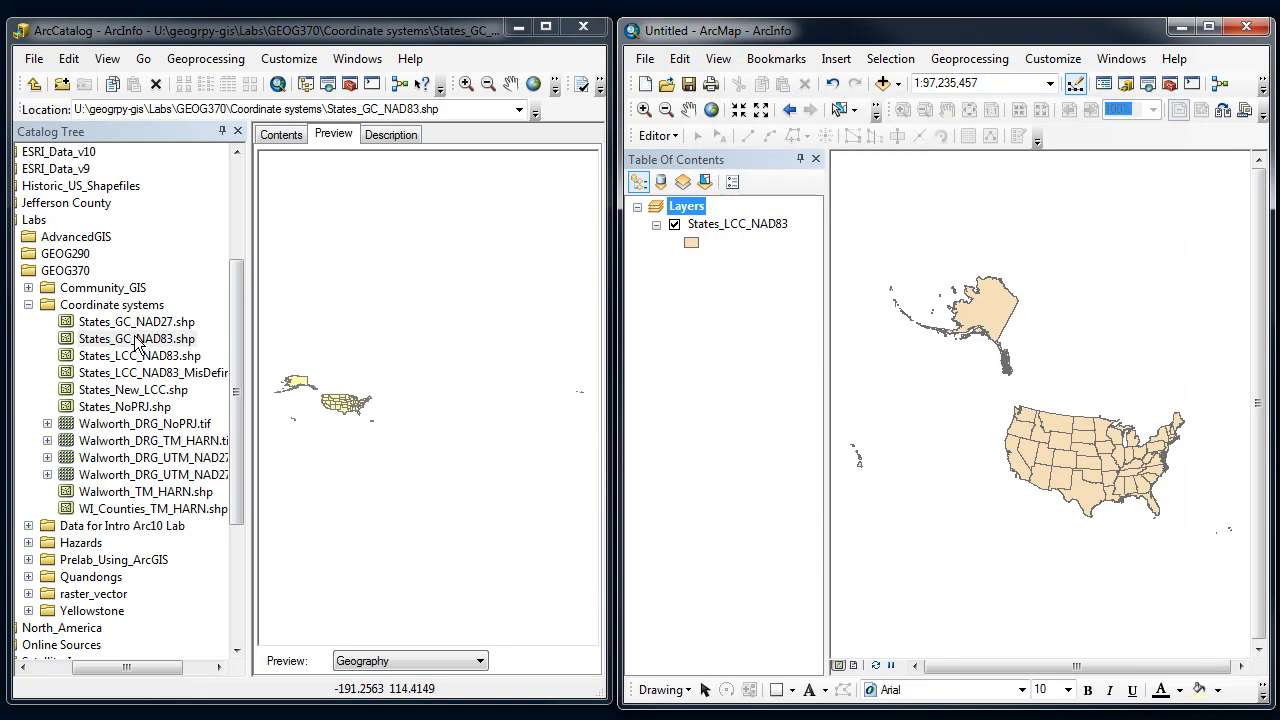
click(136, 338)
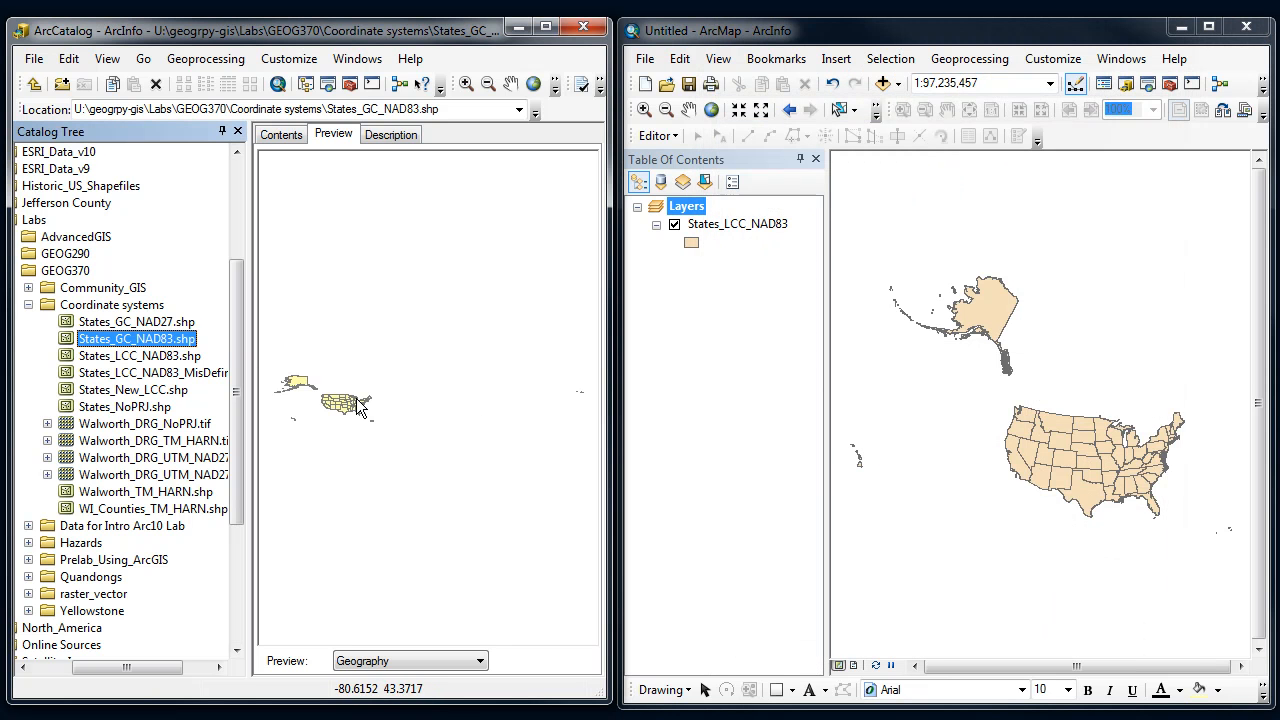
mouse_move(333, 405)
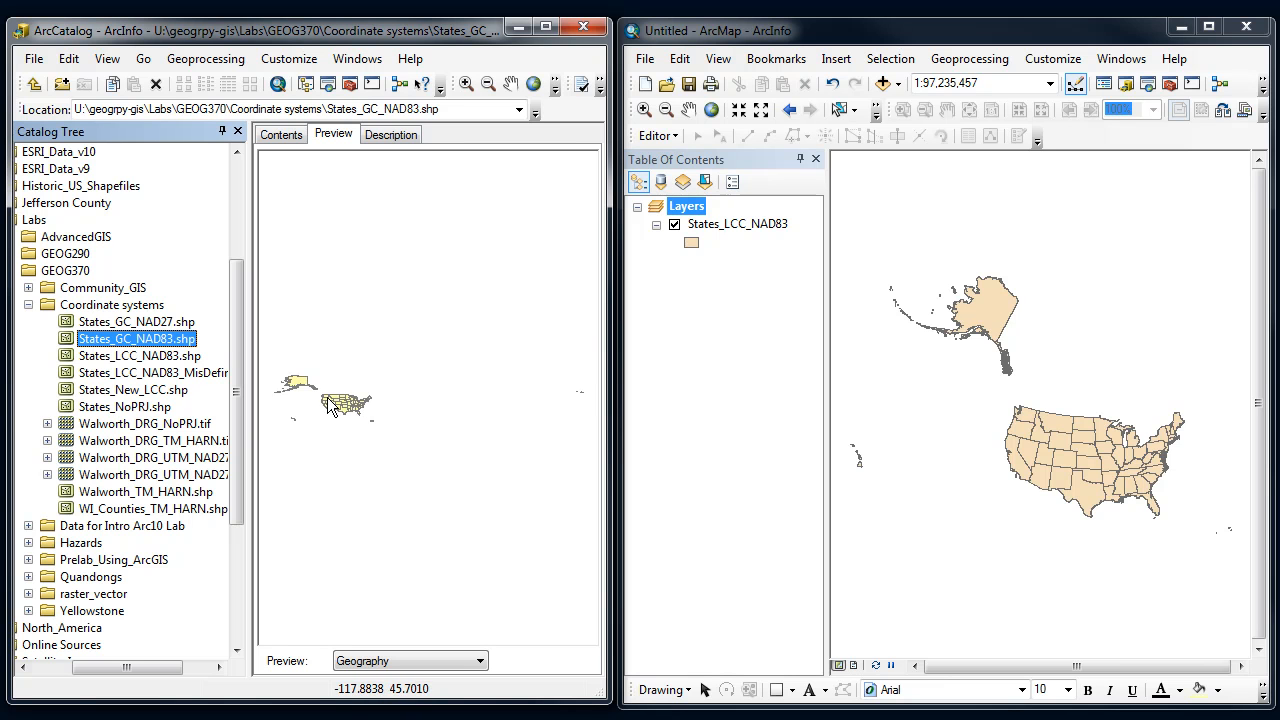
mouse_move(340, 407)
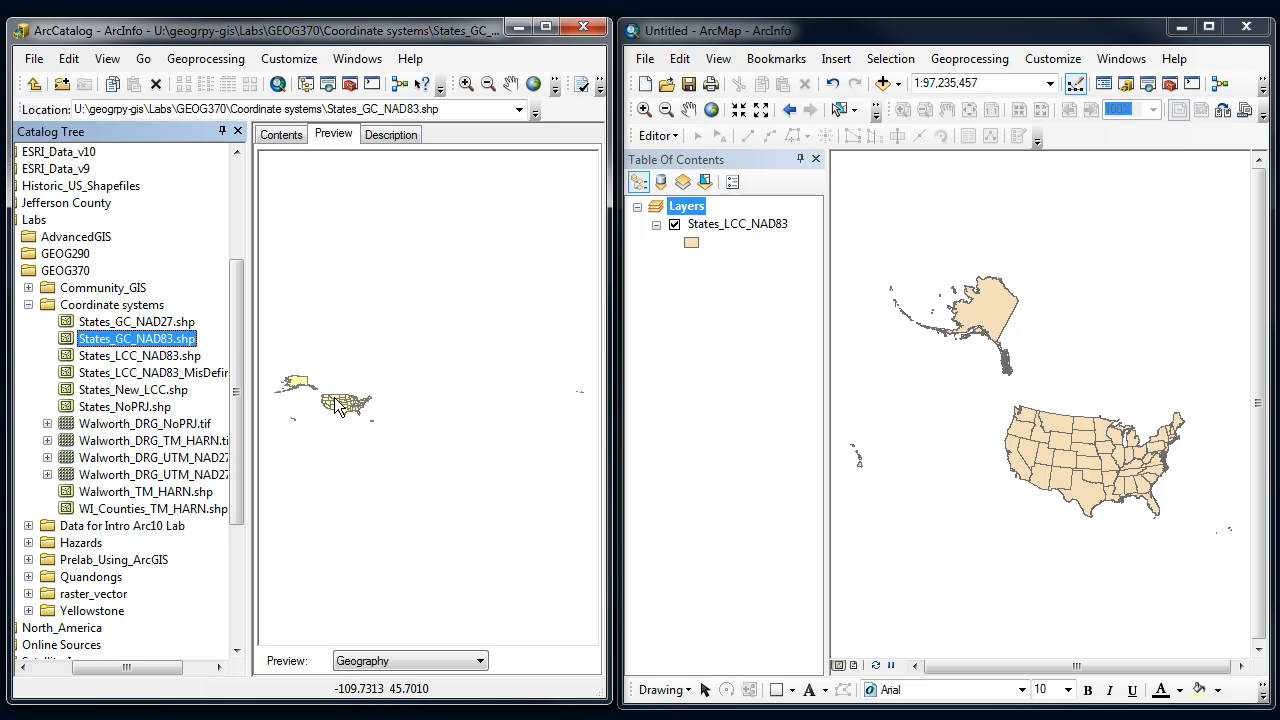
mouse_move(352, 413)
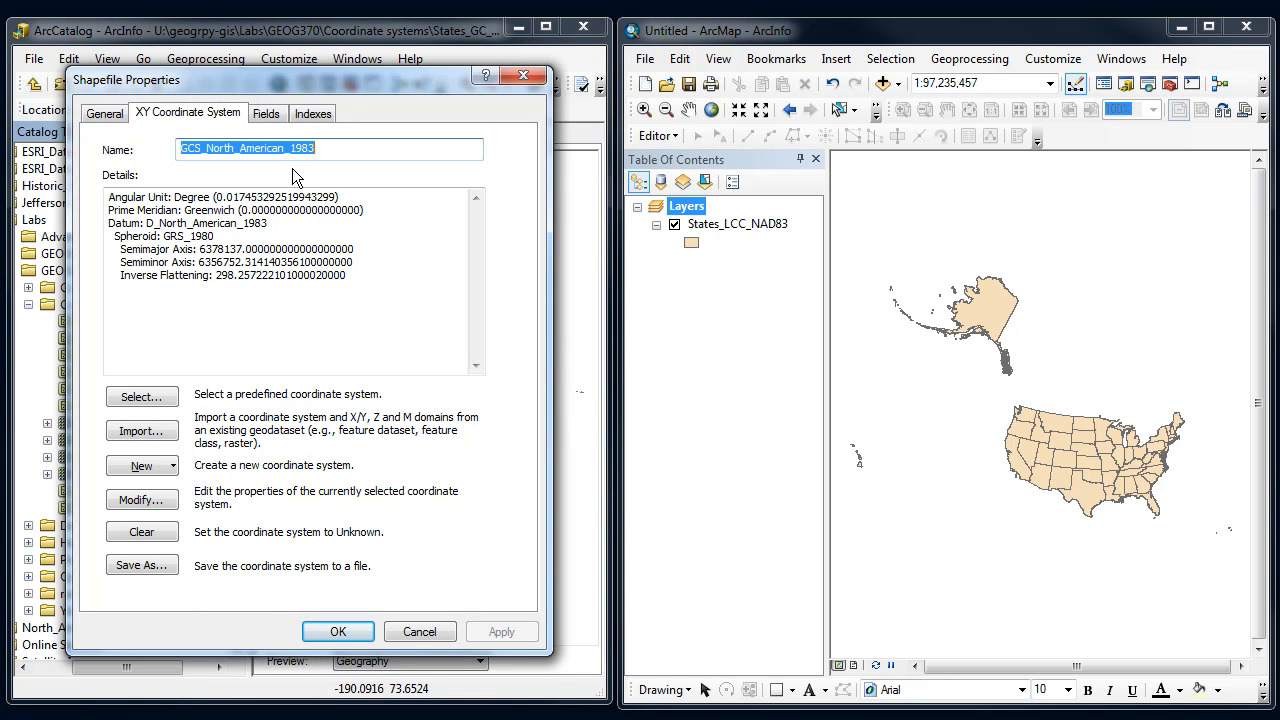
mouse_move(322, 483)
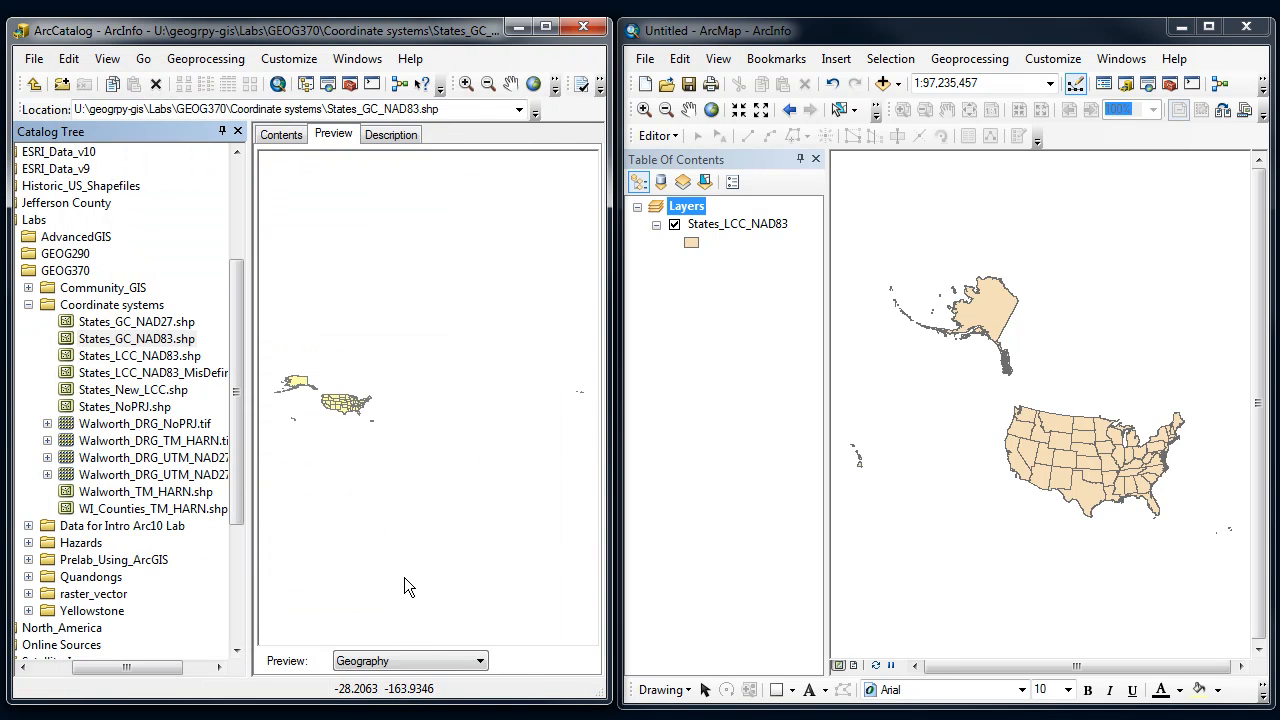
mouse_move(327, 483)
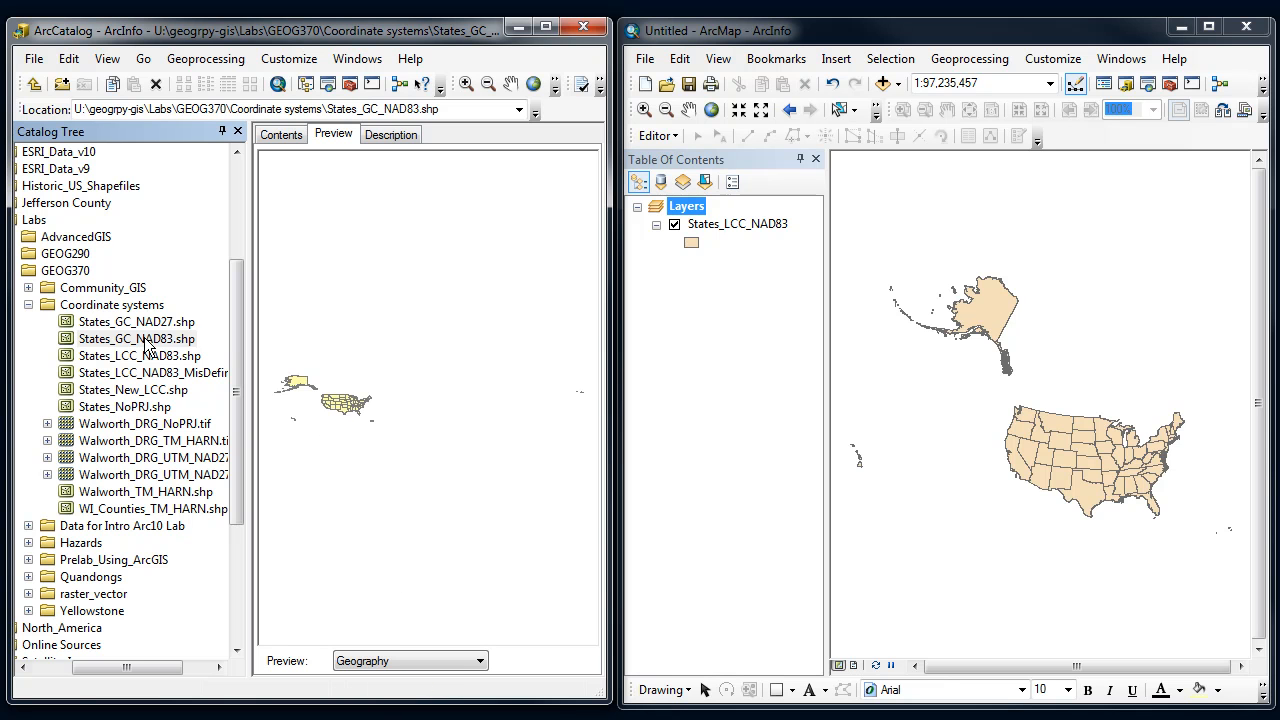
right_click(135, 338)
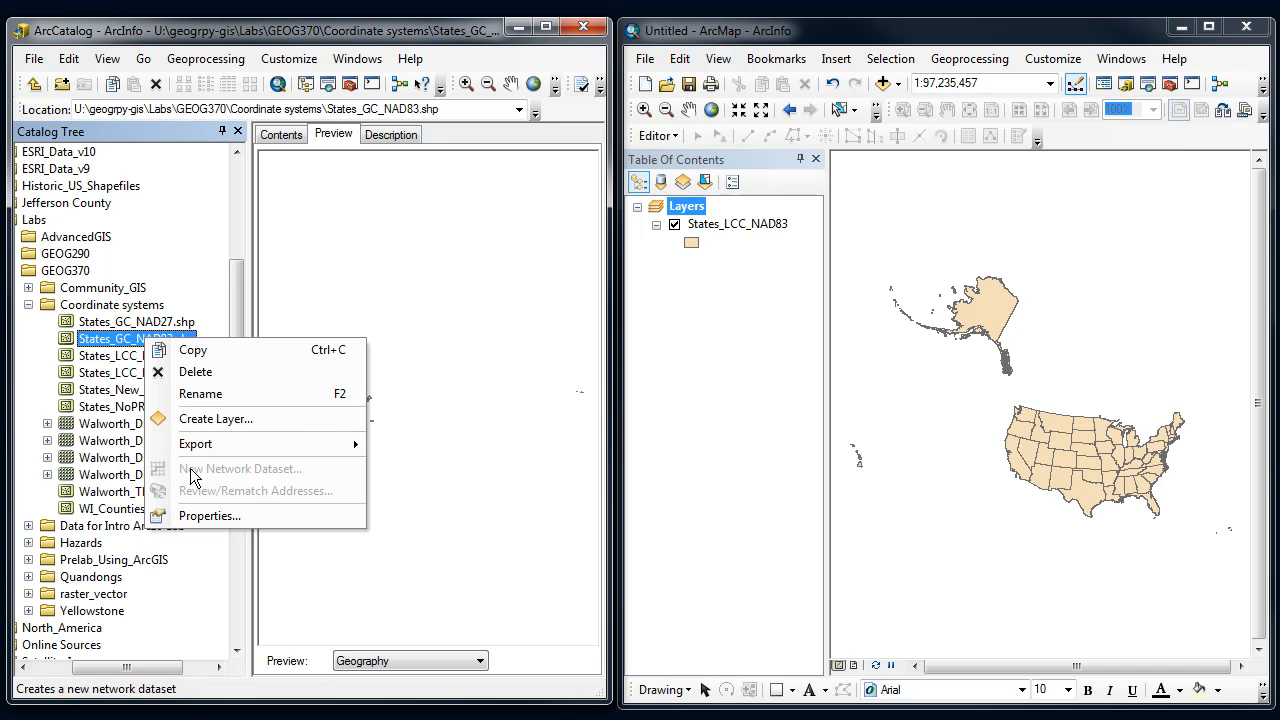
click(210, 515)
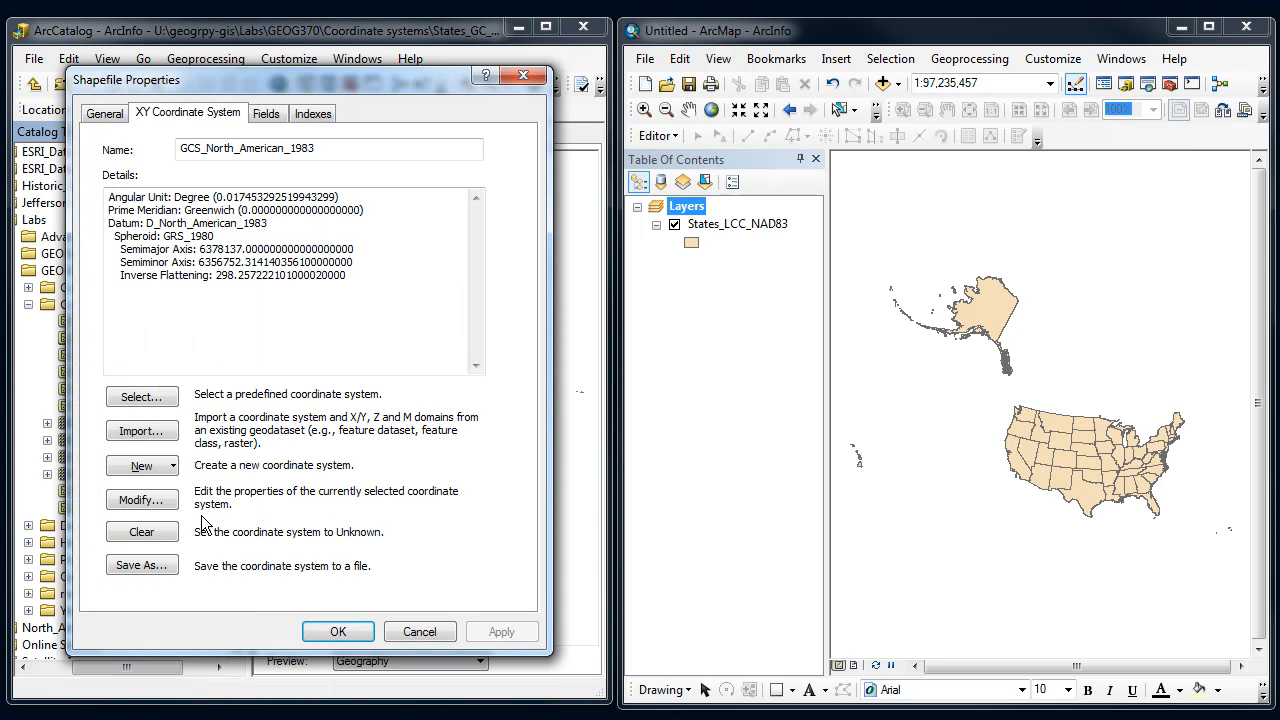
double_click(207, 148)
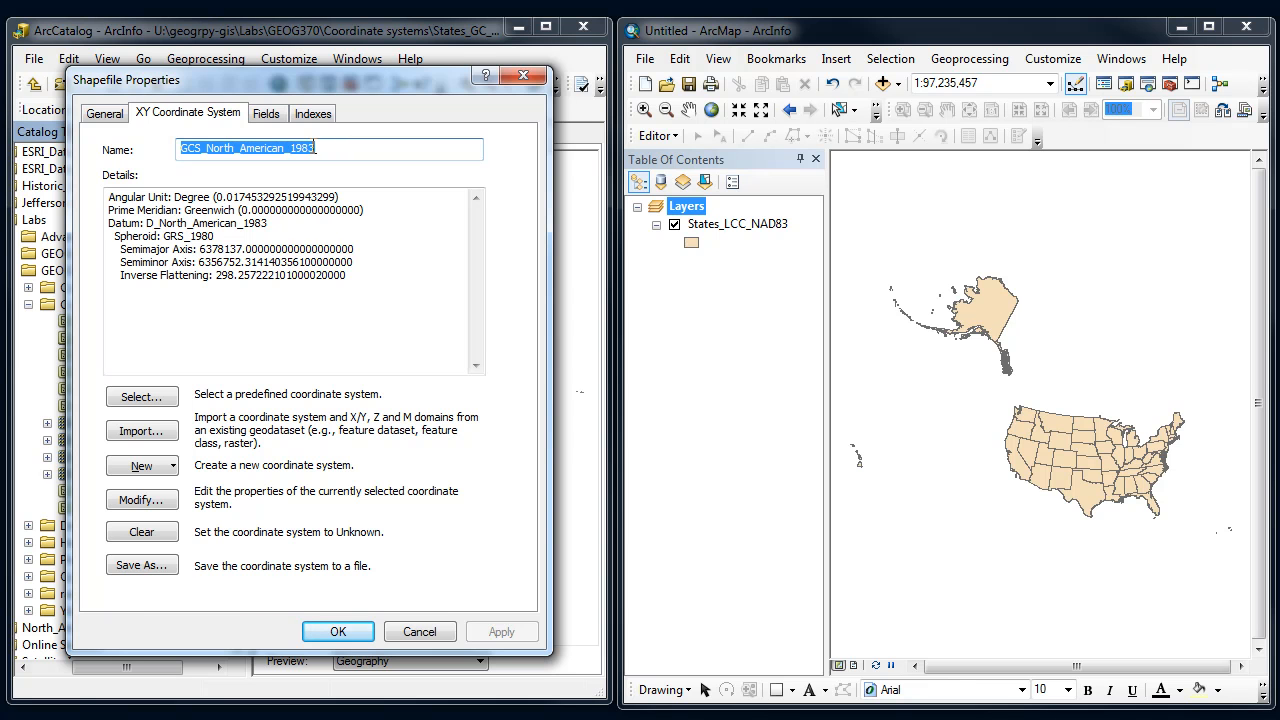
mouse_move(335, 178)
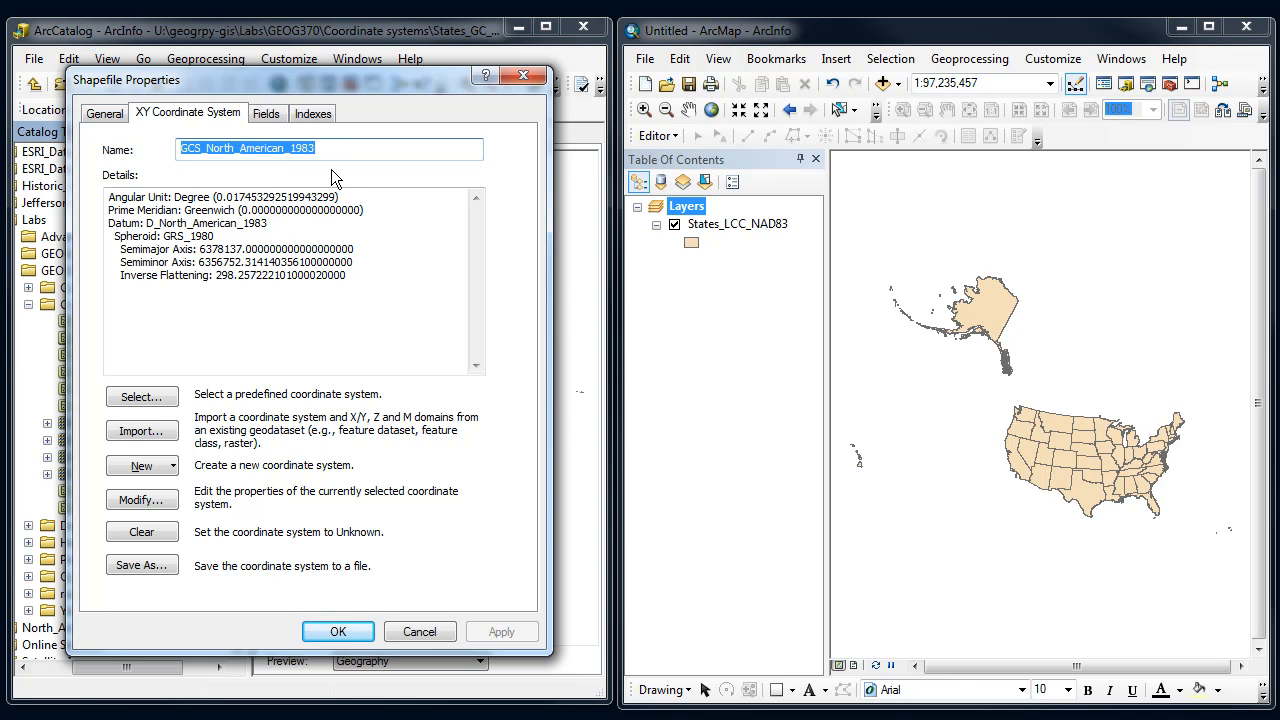
Set States_GC_NAD83's coordinate system to USA Contiguous Lambert Conformal Conic
click(141, 397)
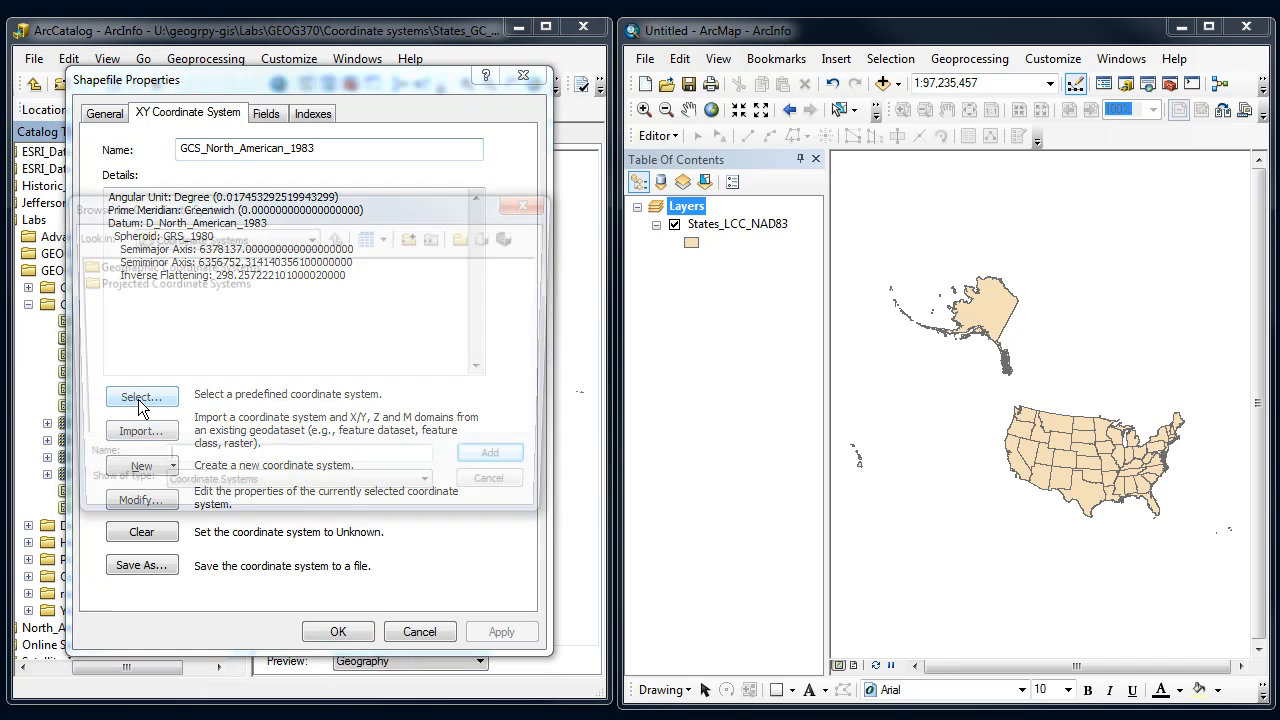
click(141, 397)
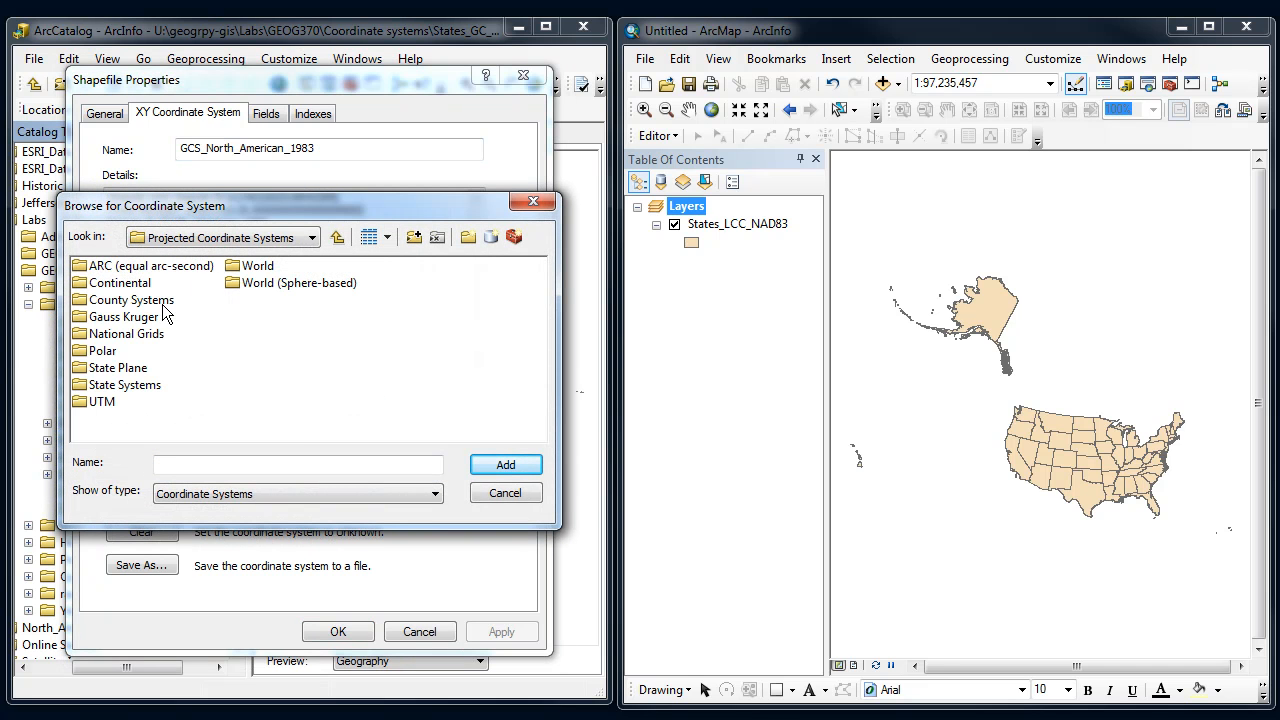
double_click(124, 282)
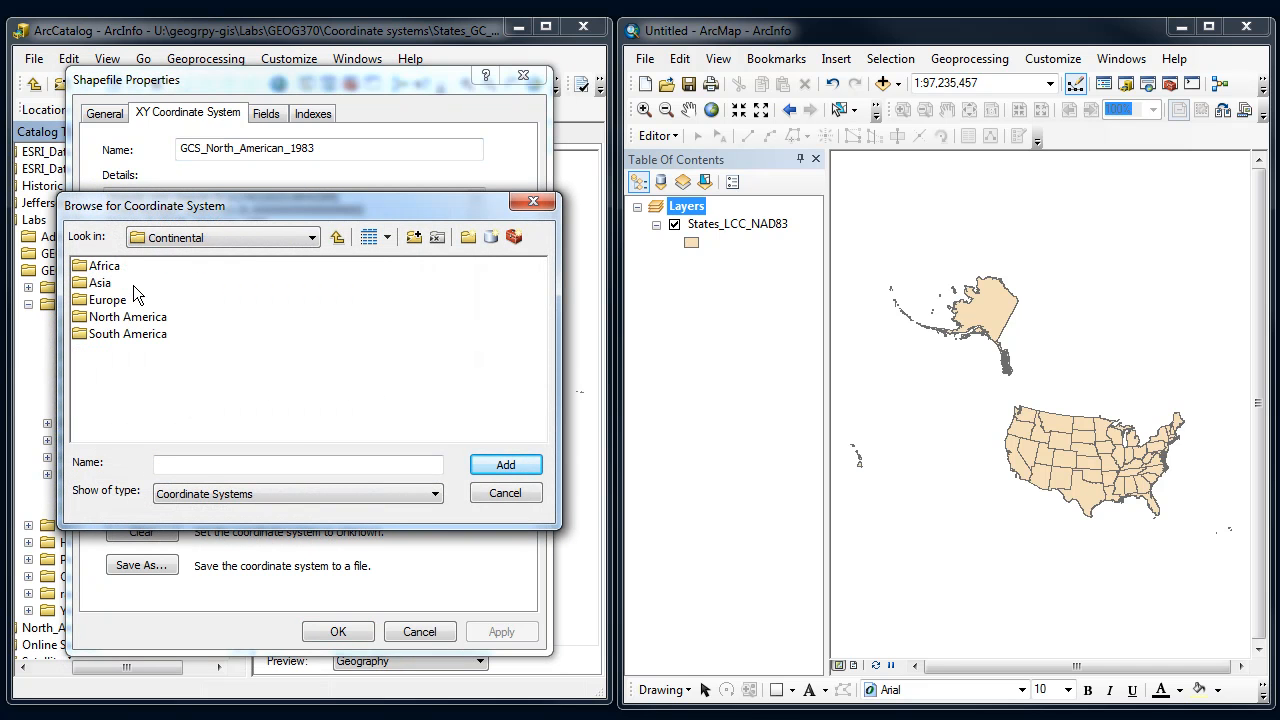
double_click(123, 317)
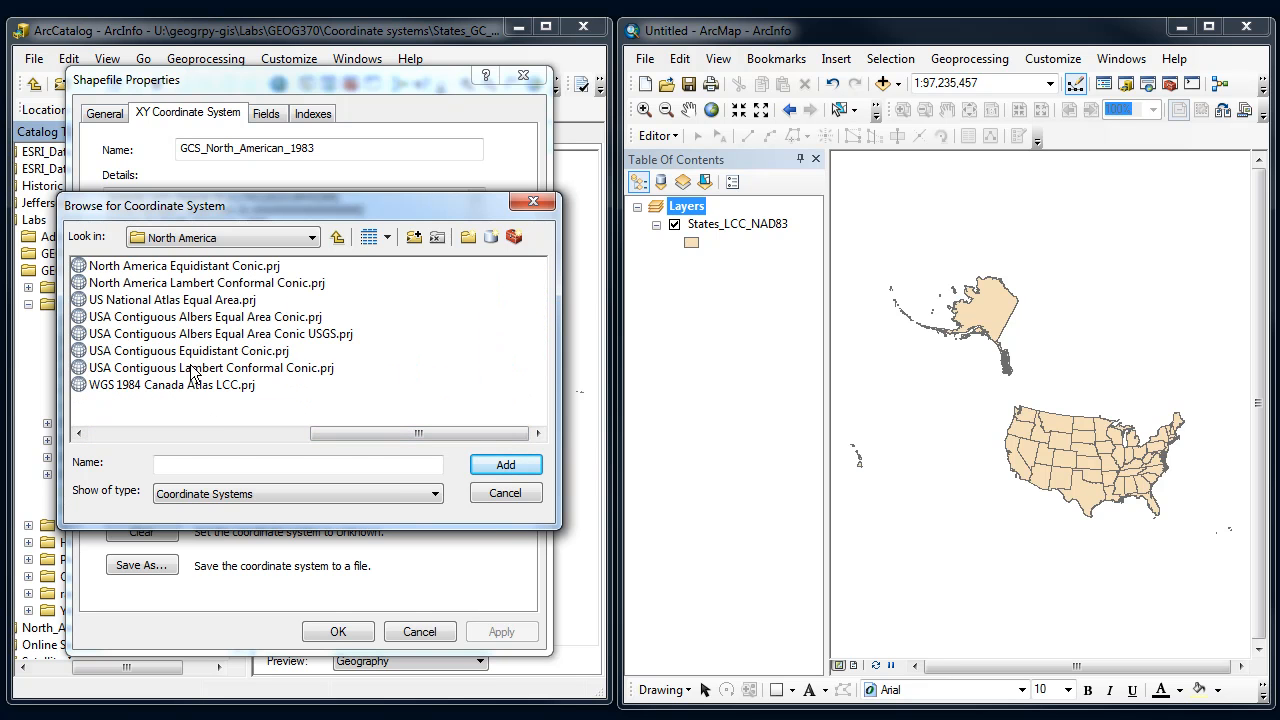
click(211, 368)
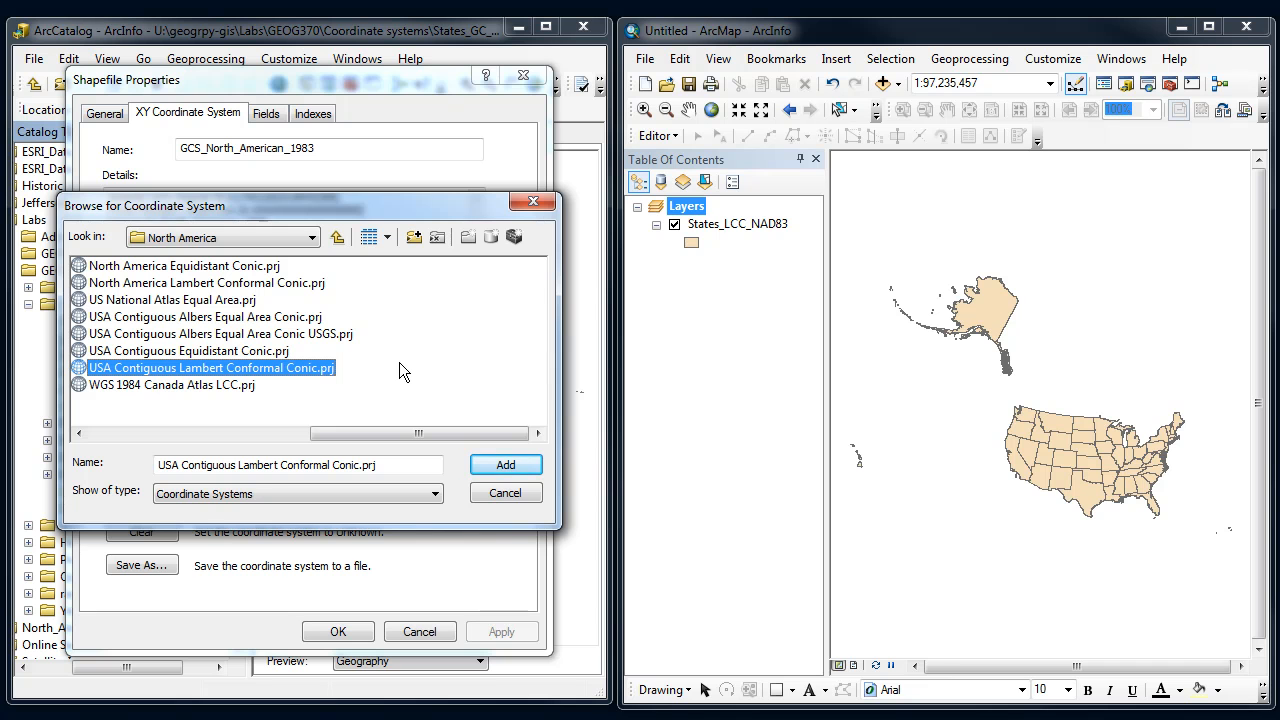
click(505, 464)
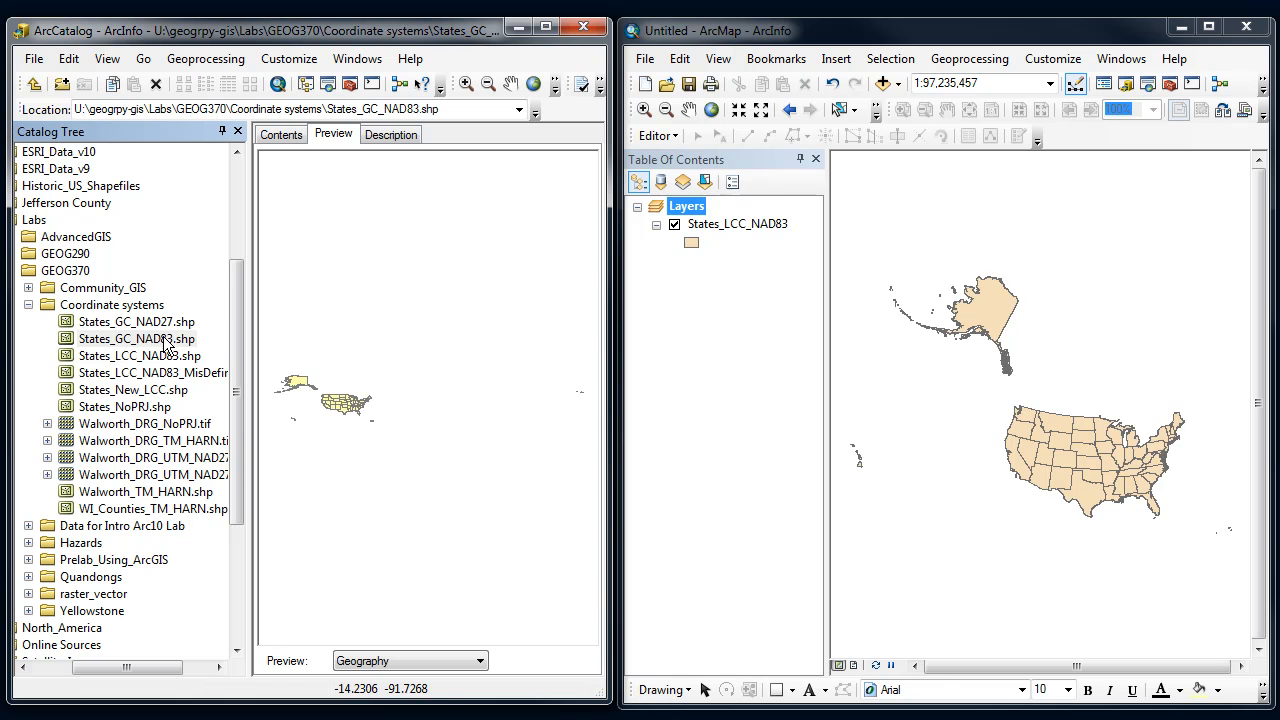
Add States_GC_NAD83 to the map and toggle the States_LCC_NAD83 layer off and on
click(135, 338)
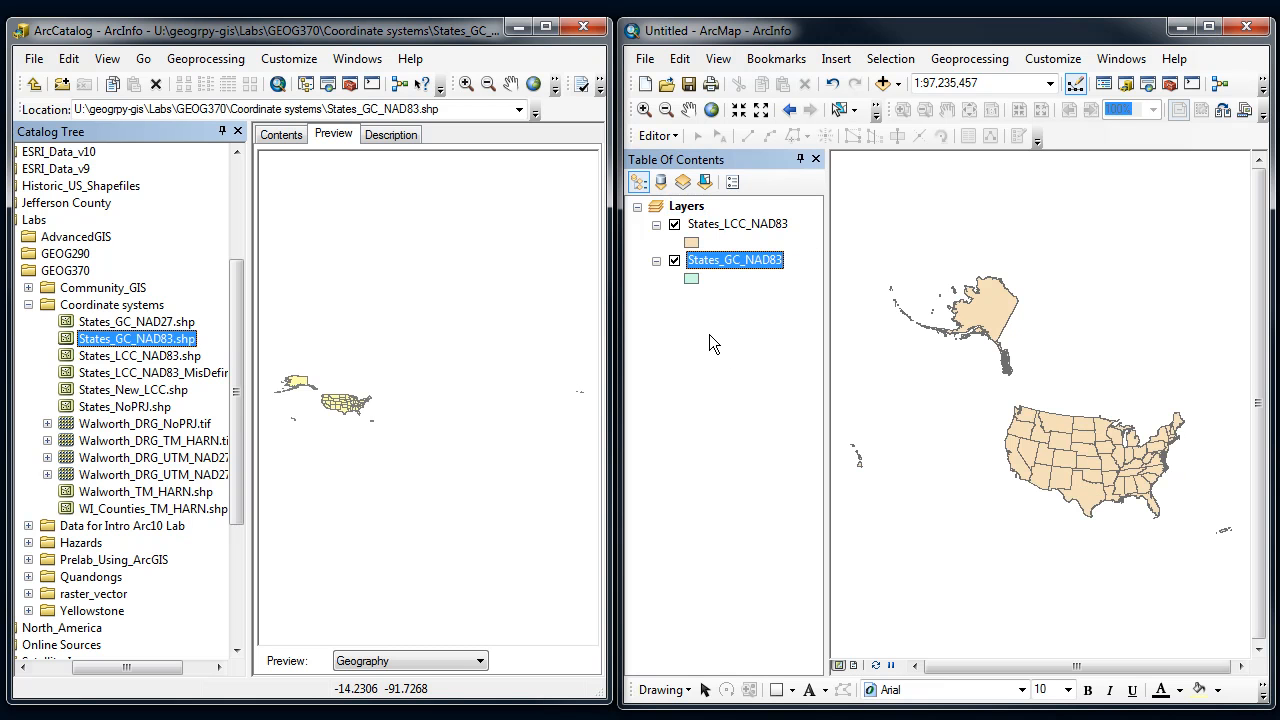
click(675, 224)
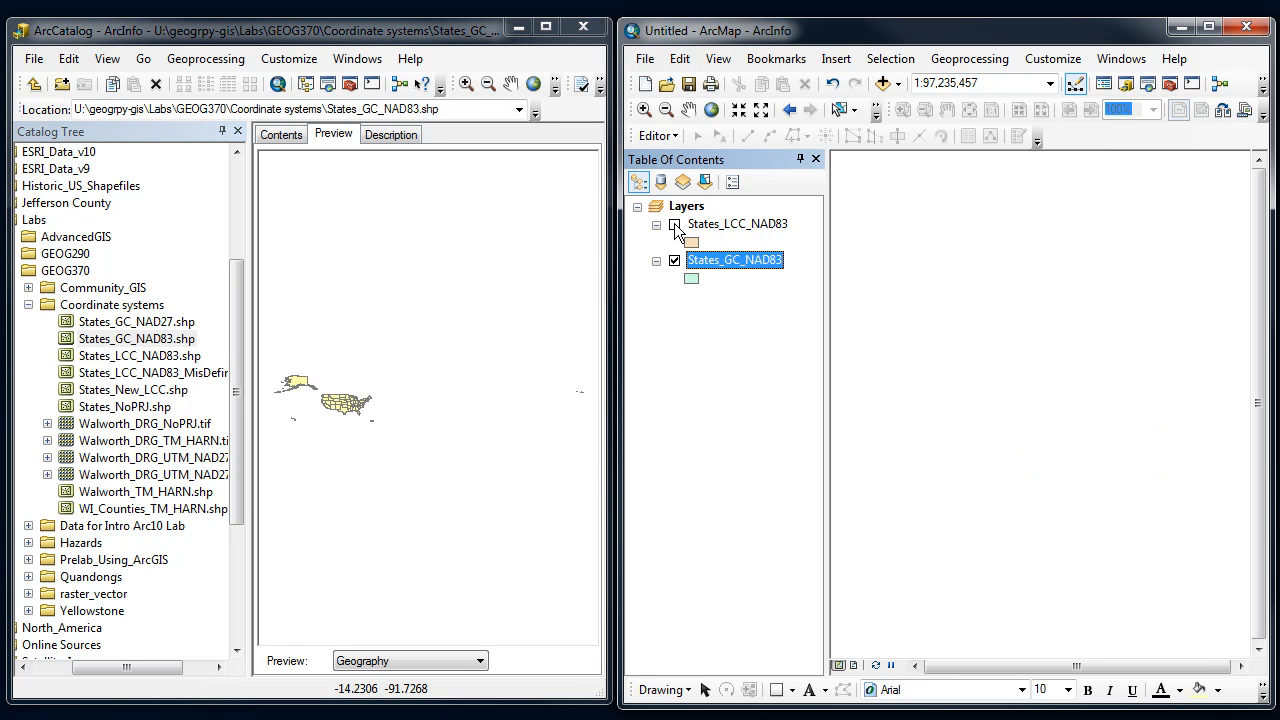
click(675, 224)
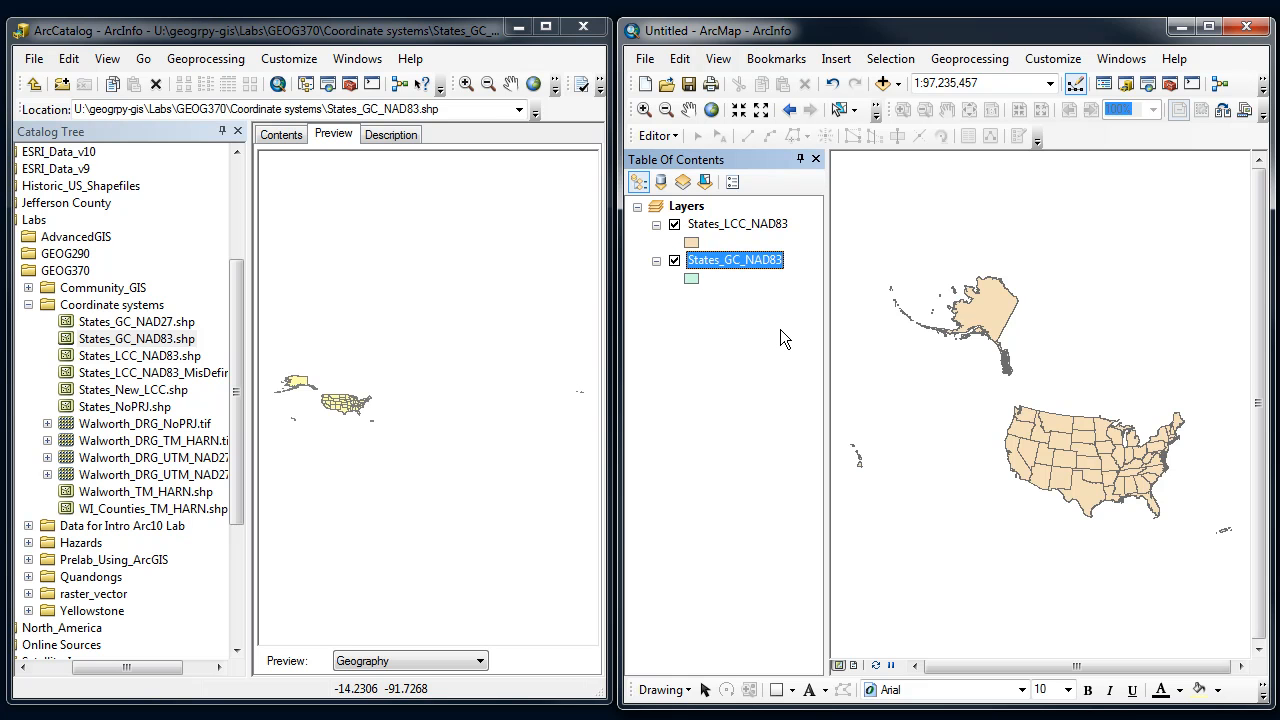
mouse_move(535, 340)
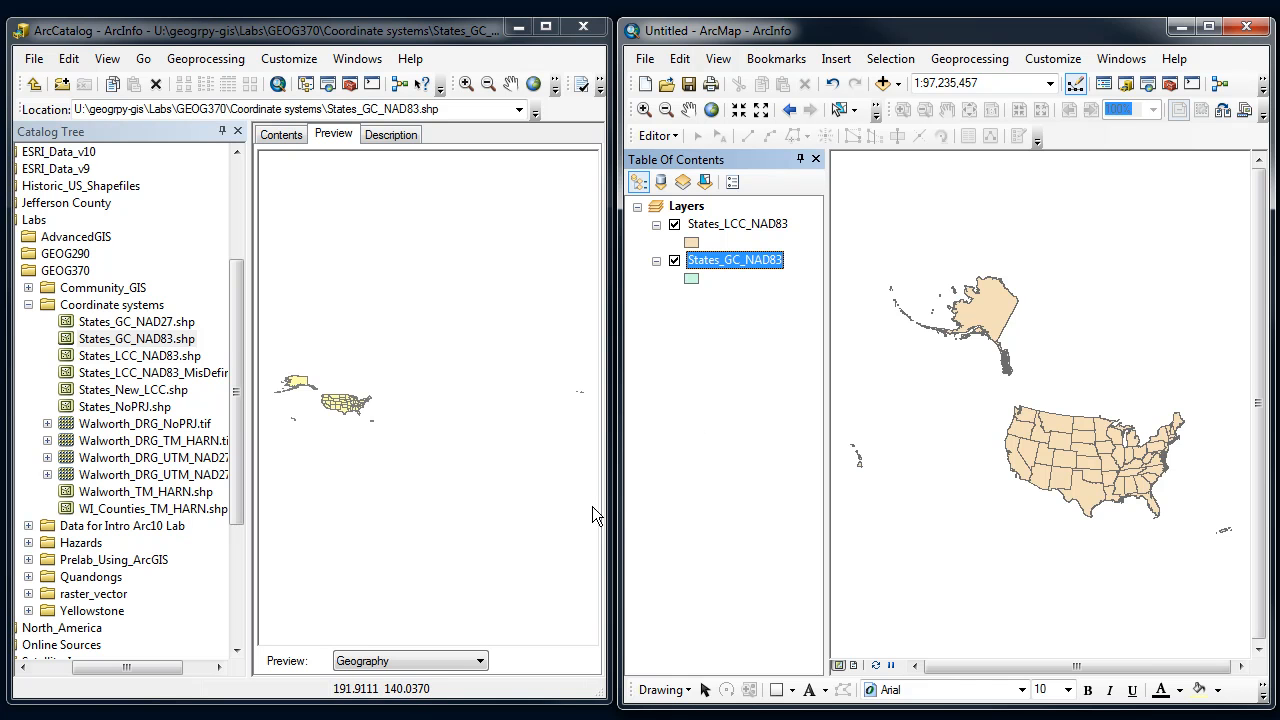
Select States_GC_NAD83.shp in the Catalog Tree and open its context menu
click(135, 338)
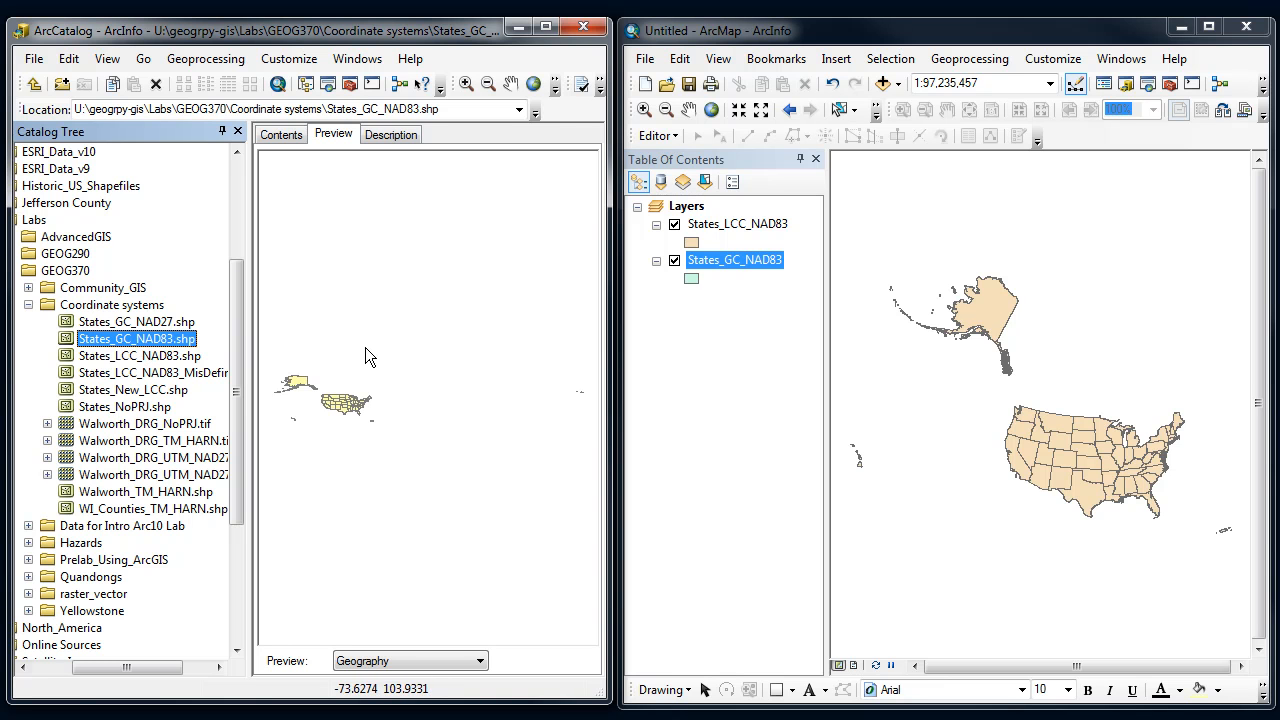
mouse_move(765, 230)
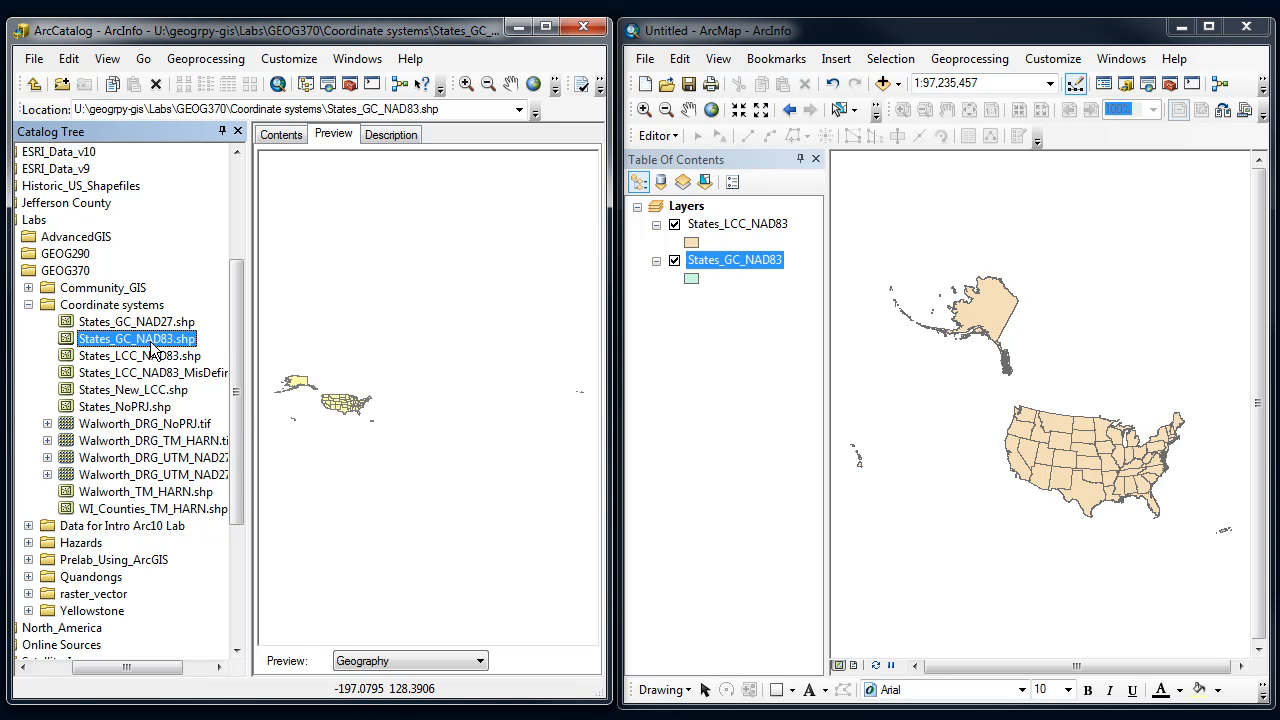
right_click(136, 338)
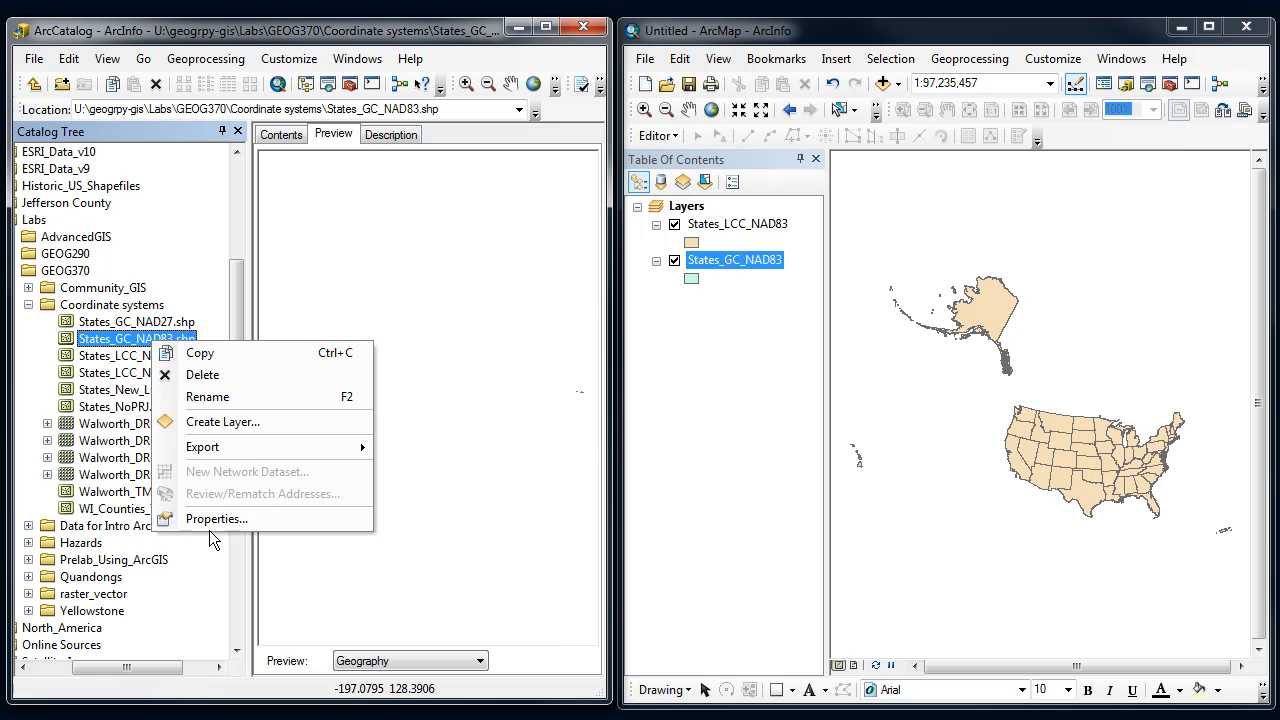
click(216, 518)
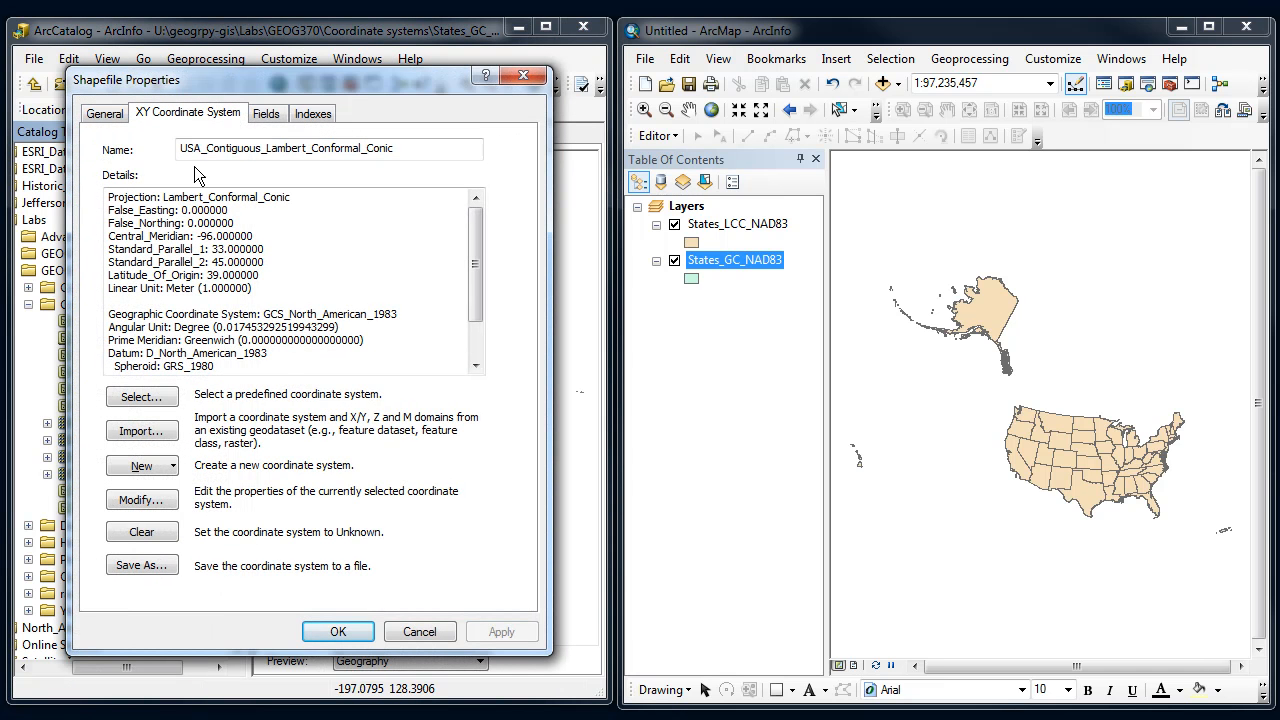
triple_click(285, 148)
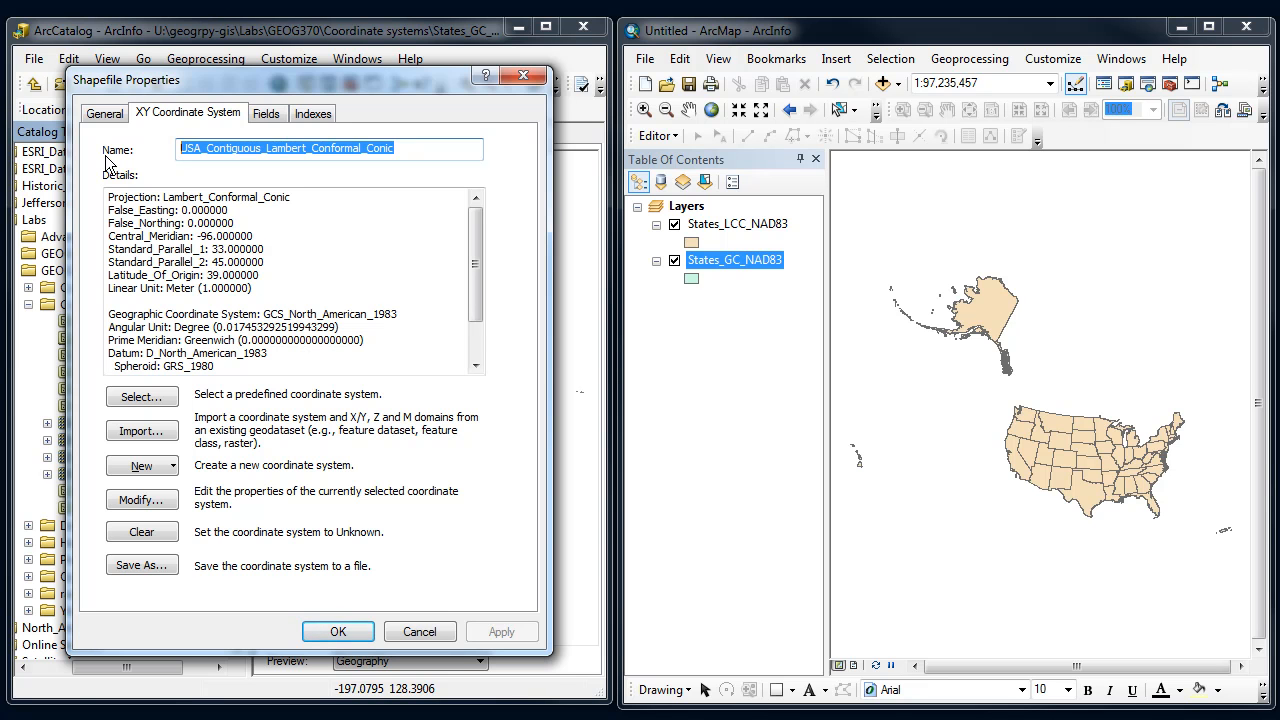
mouse_move(580, 107)
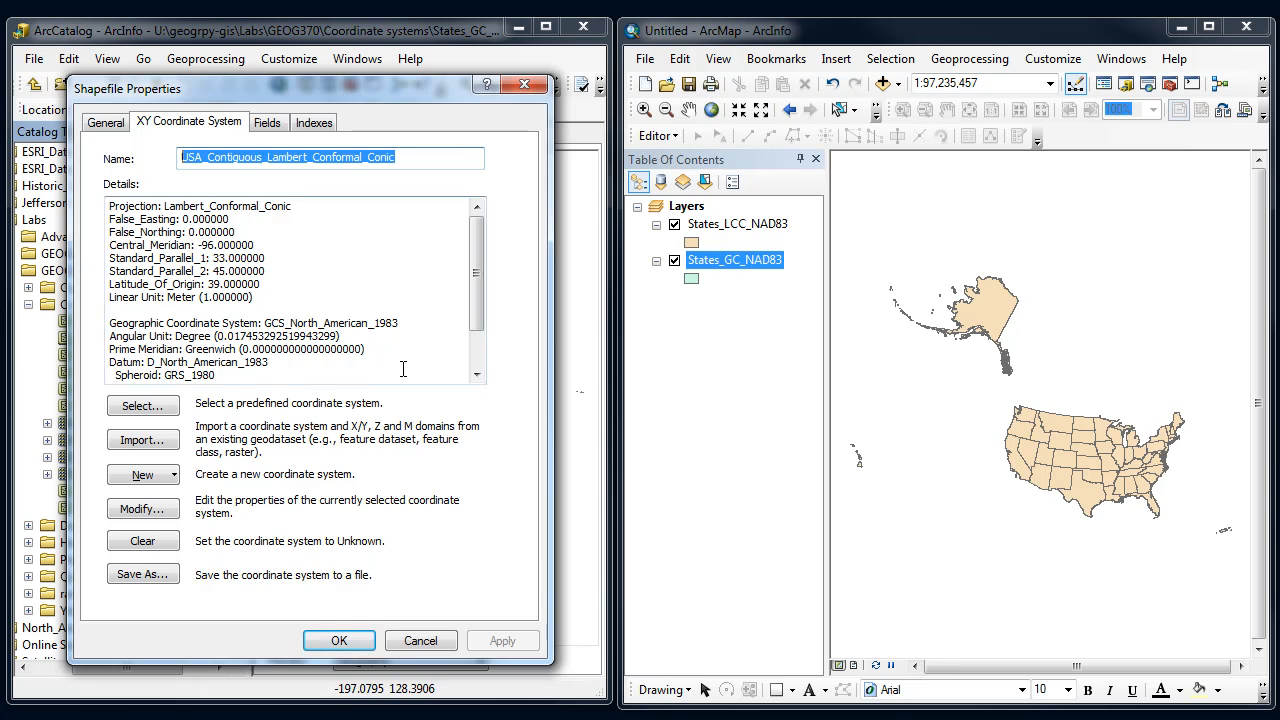
click(420, 640)
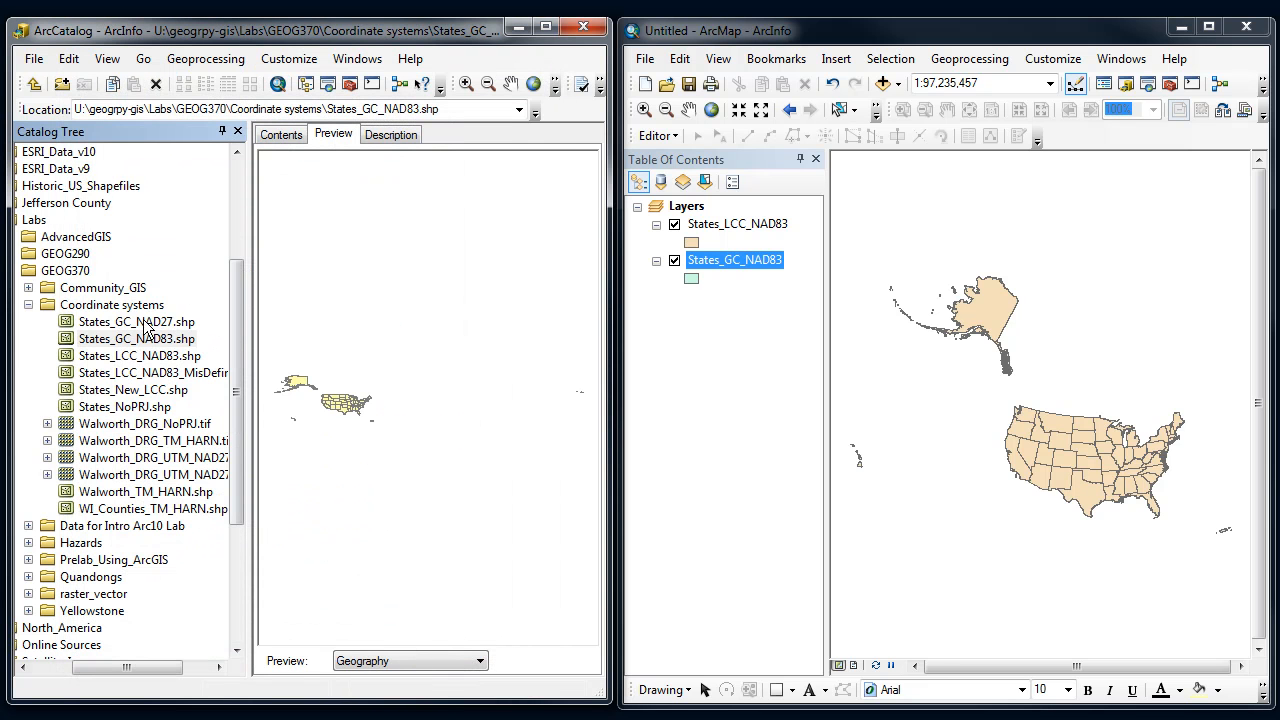
Reselect States_GC_NAD83.shp to reach its XY Coordinate System properties
click(136, 338)
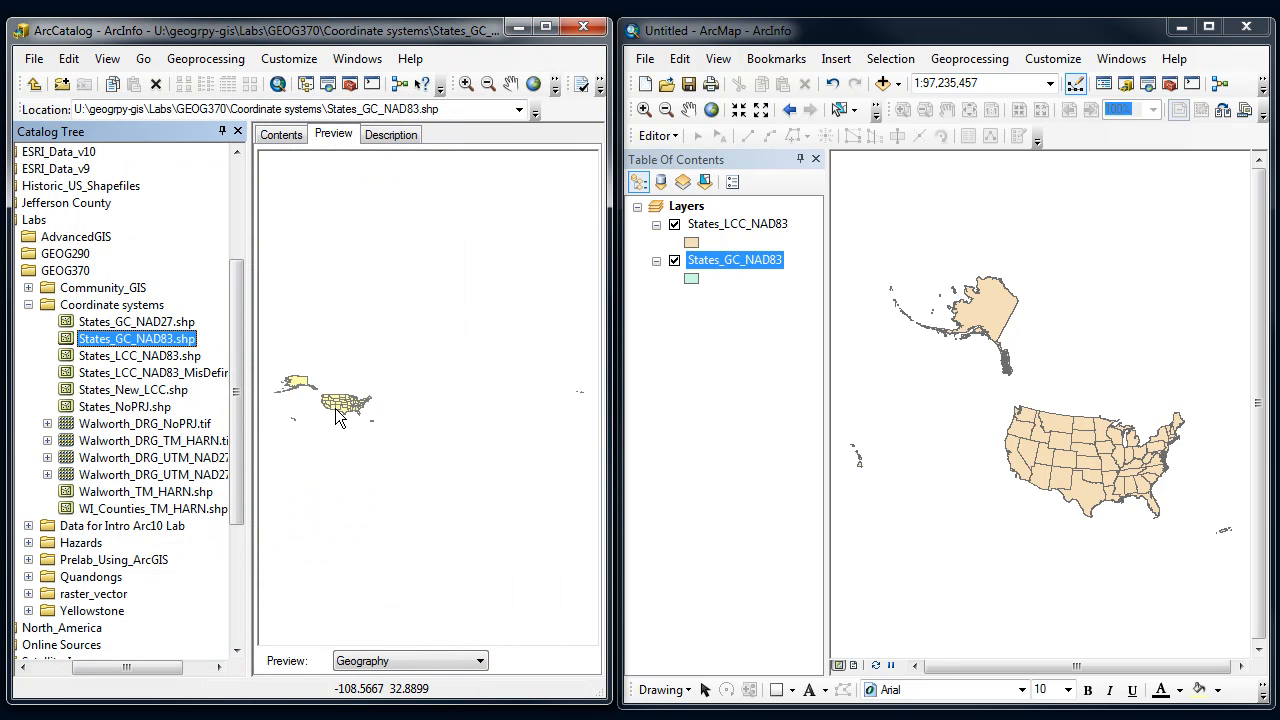
mouse_move(355, 408)
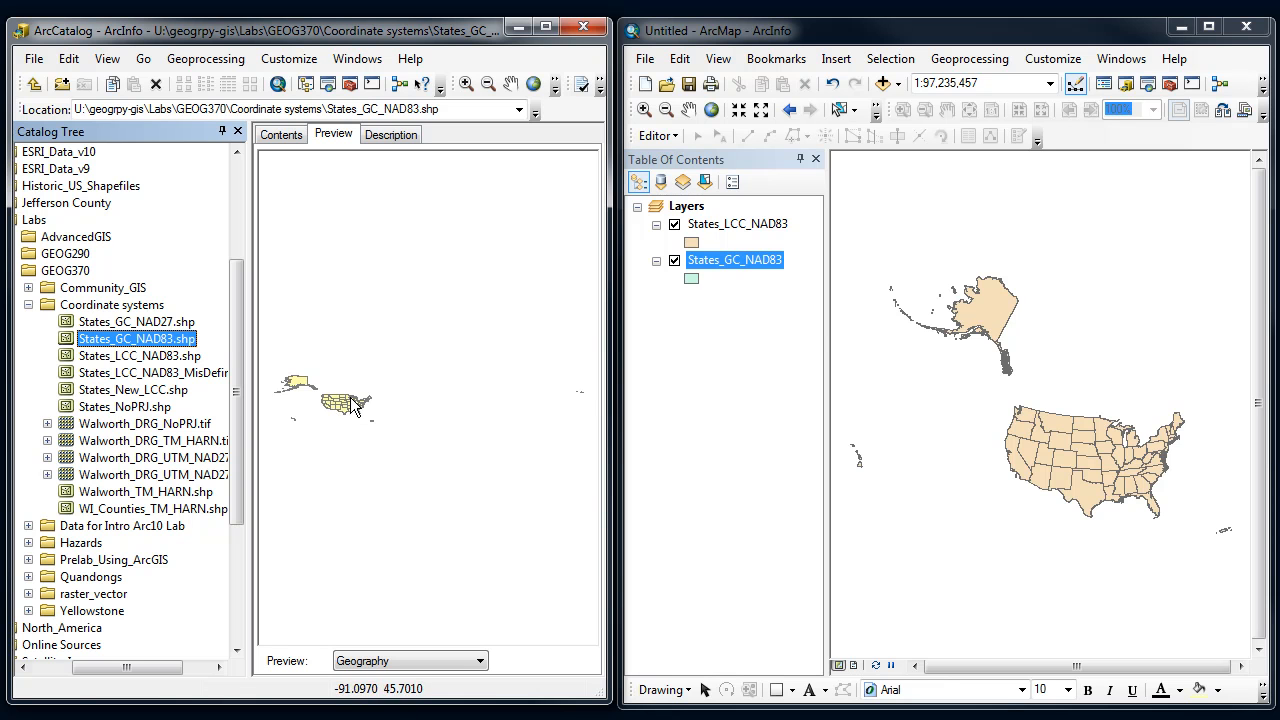
mouse_move(360, 382)
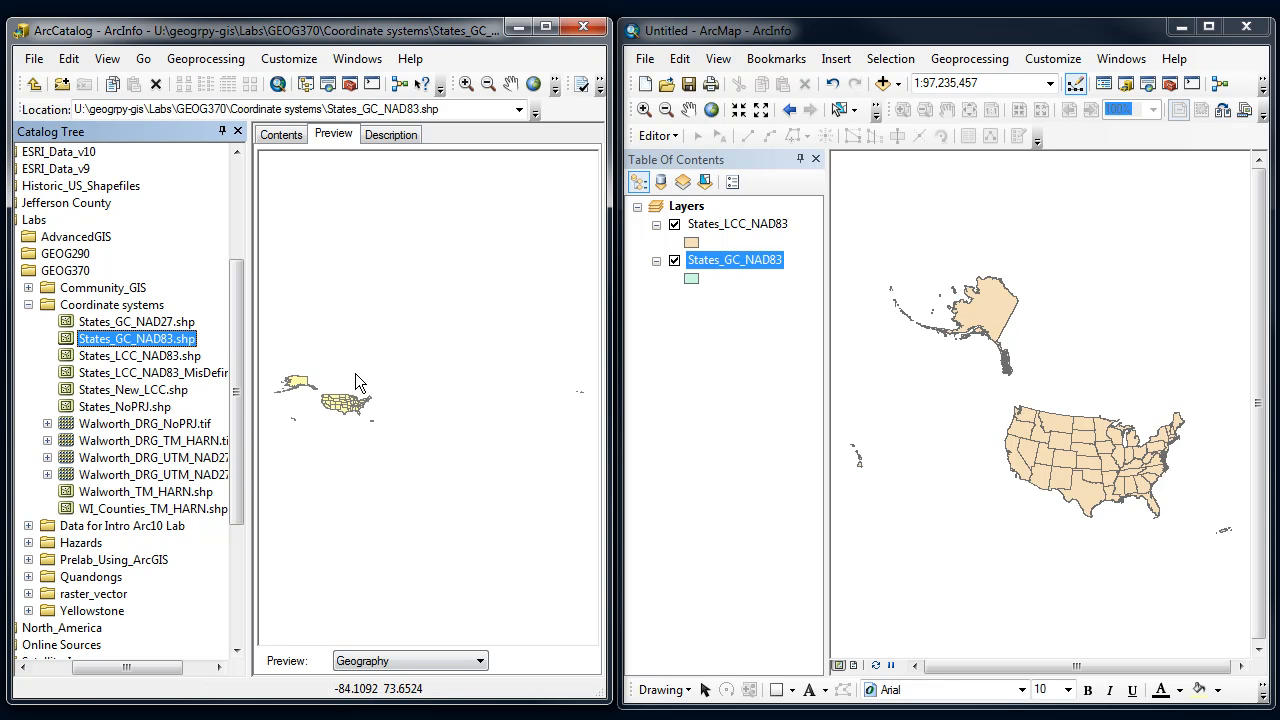
mouse_move(342, 408)
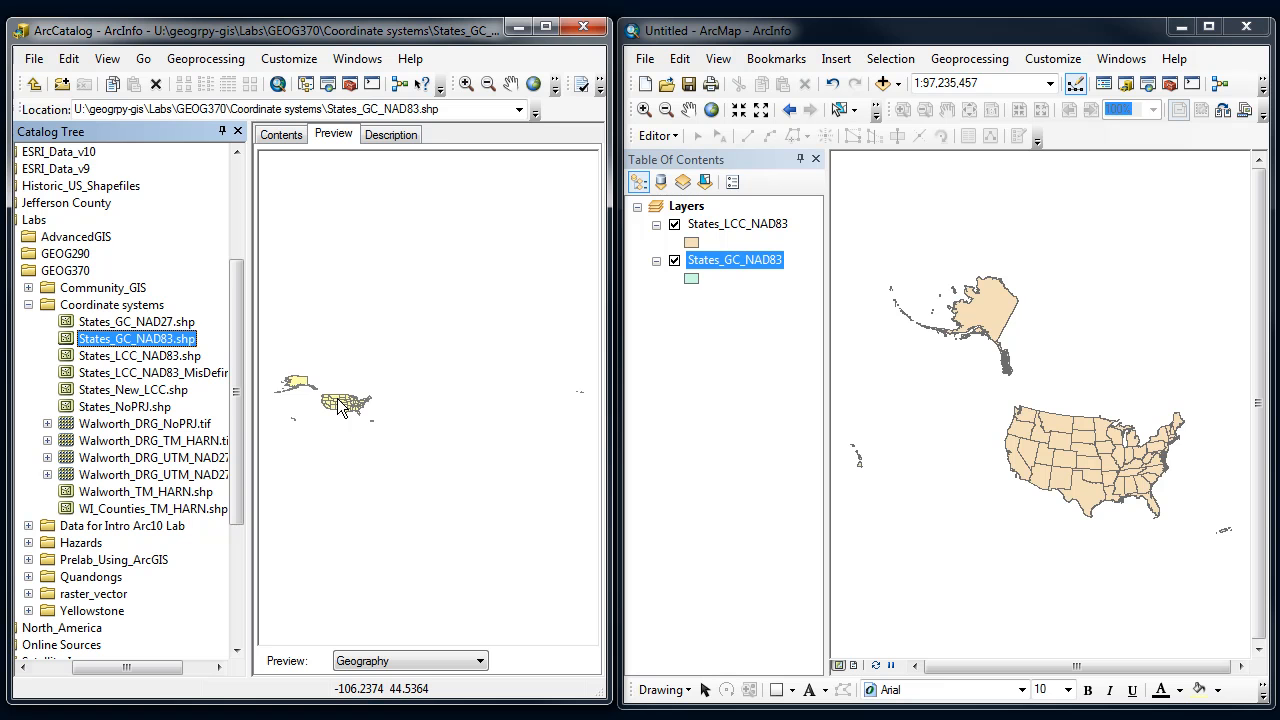
click(137, 338)
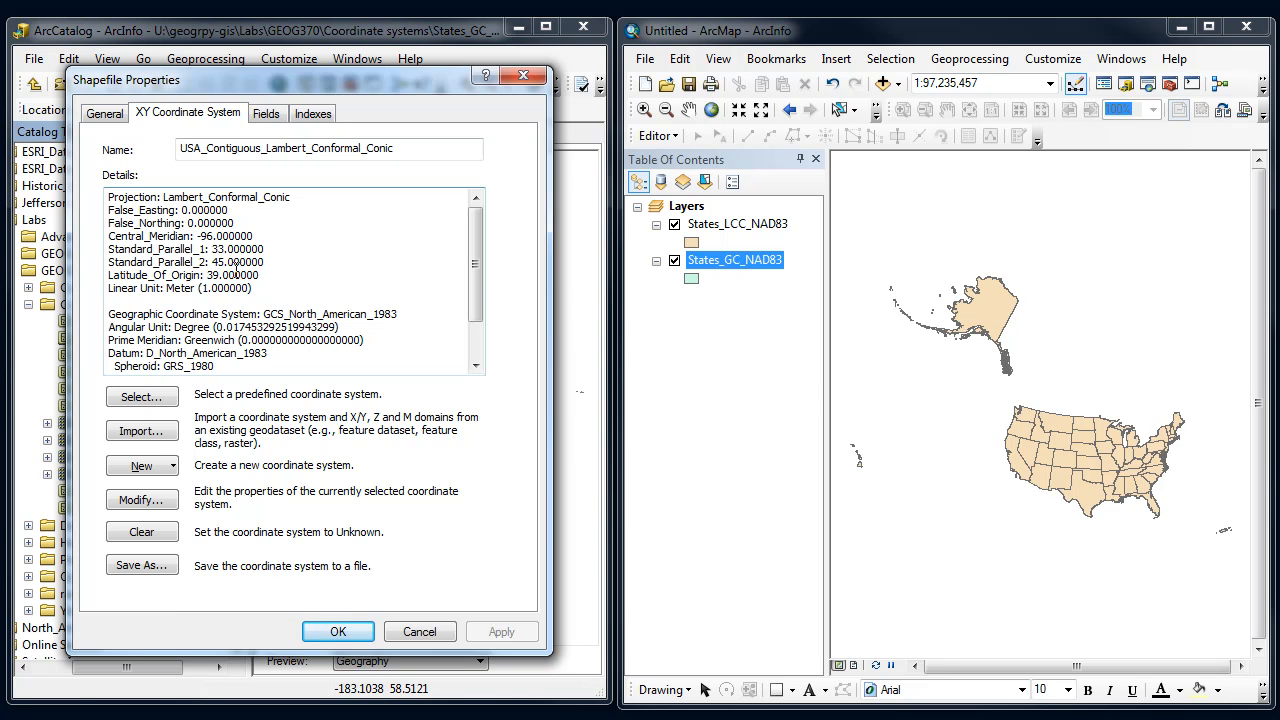
Apply GCS North American 1983 (NAD 1983.prj) as States_GC_NAD83's coordinate system
click(141, 396)
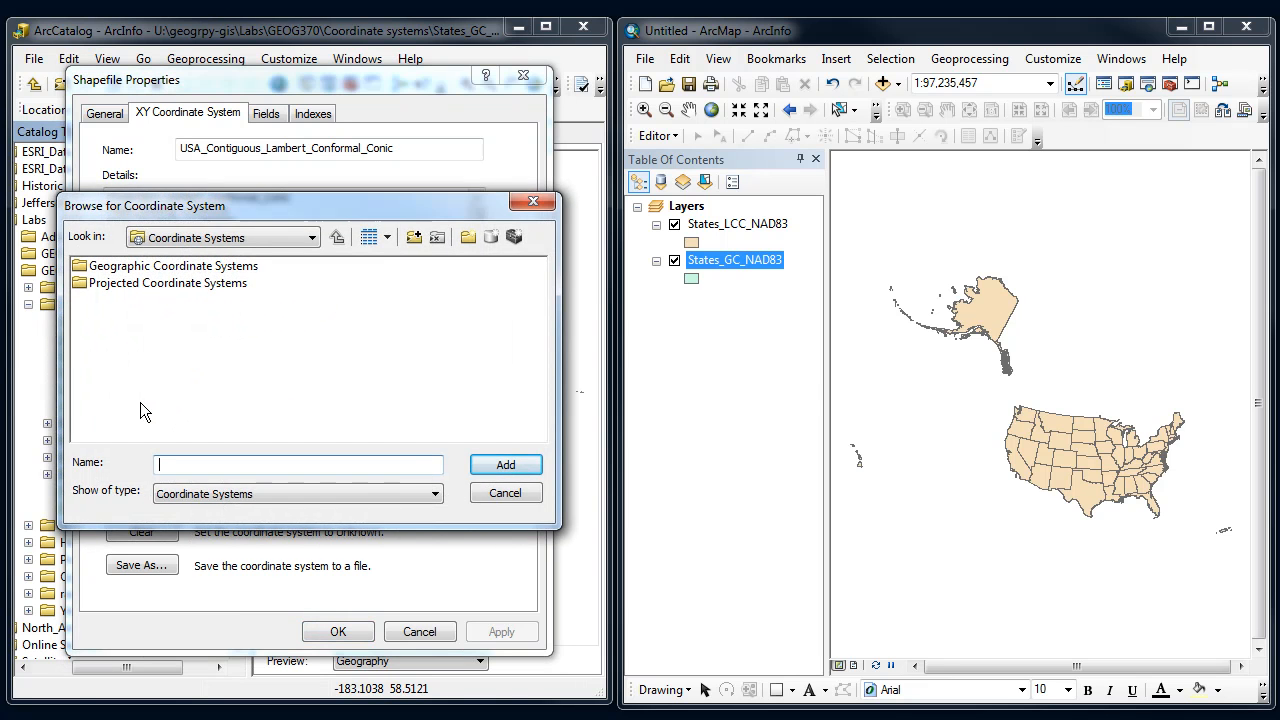
double_click(171, 265)
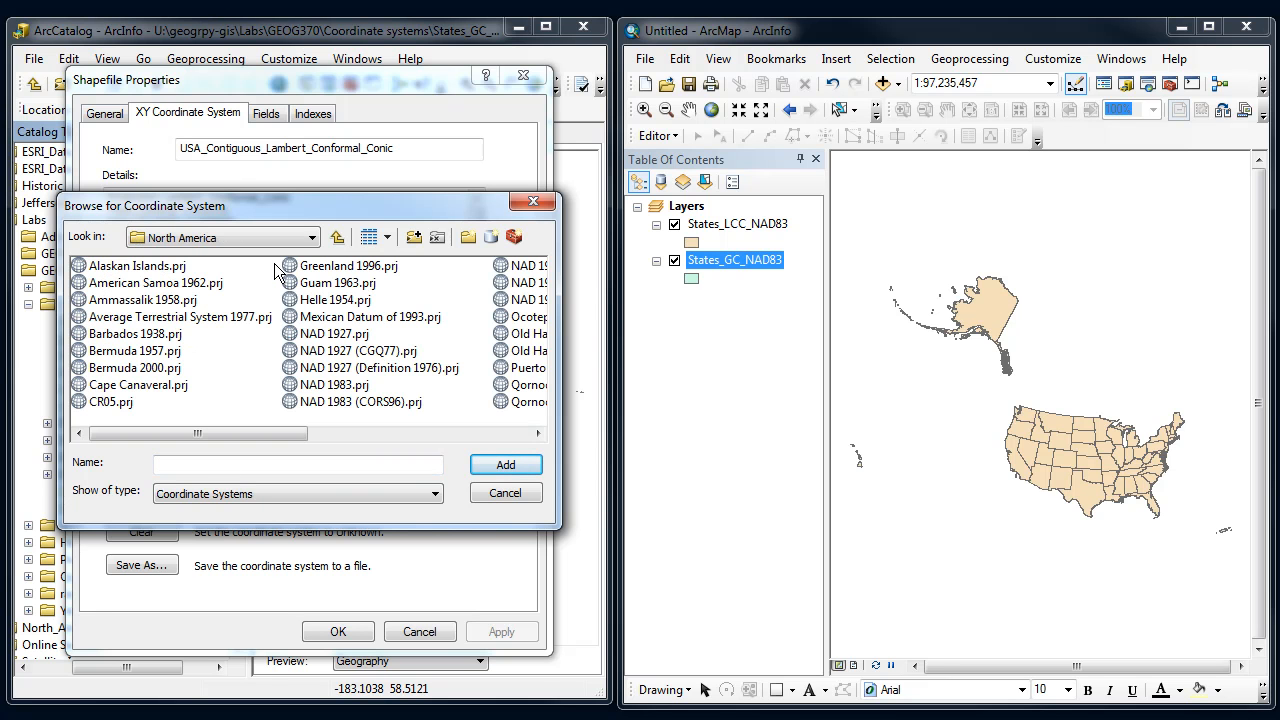
click(505, 464)
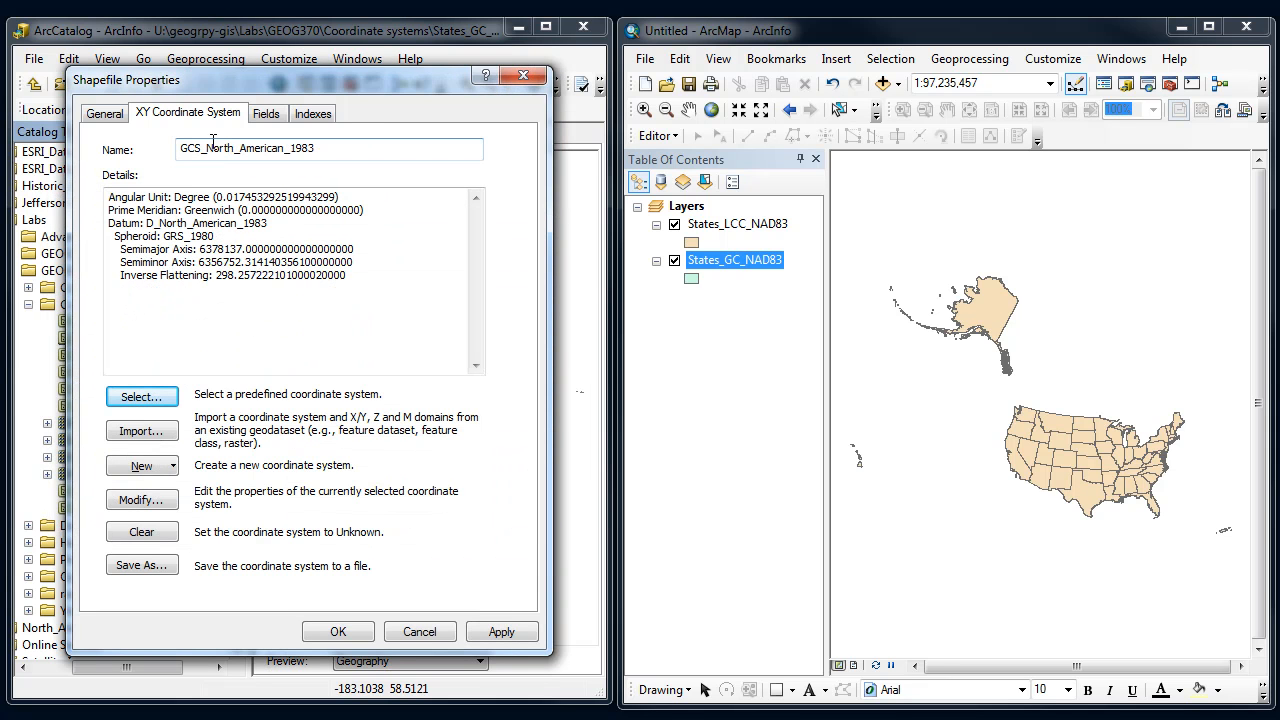
click(501, 631)
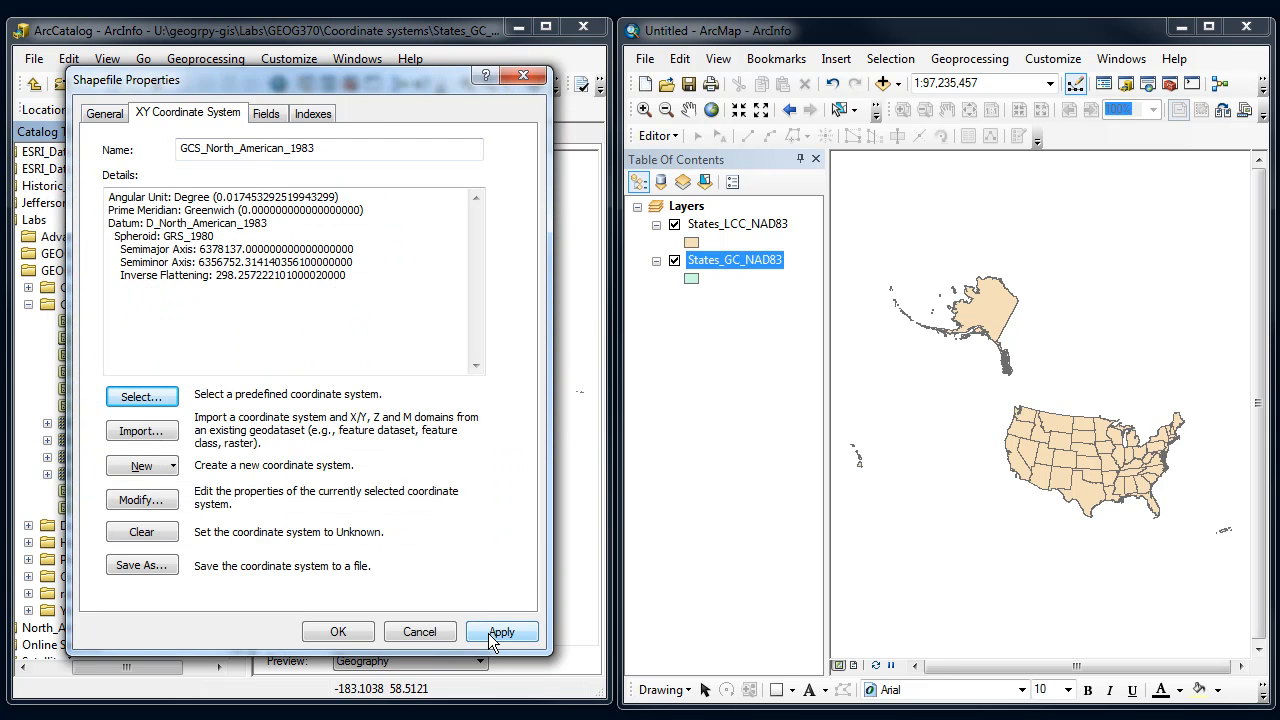
click(501, 631)
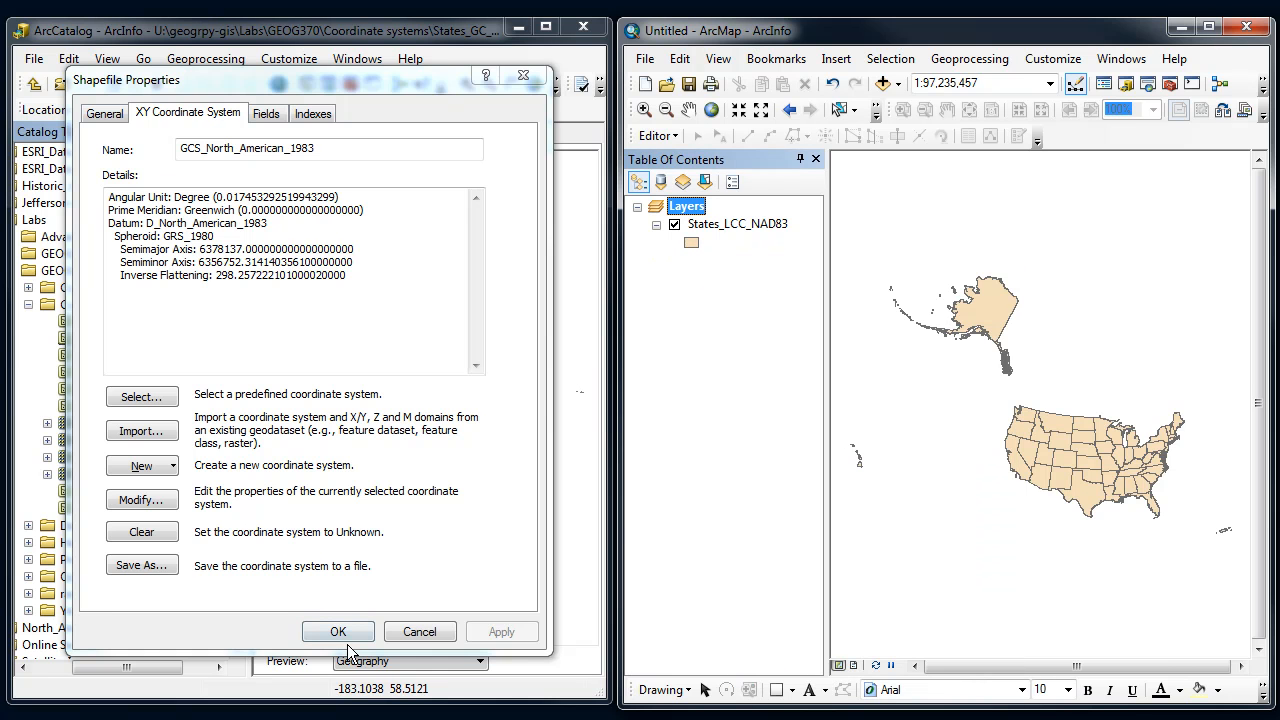
Confirm the shapefile properties with OK and reselect States_GC_NAD83.shp in ArcCatalog
click(338, 631)
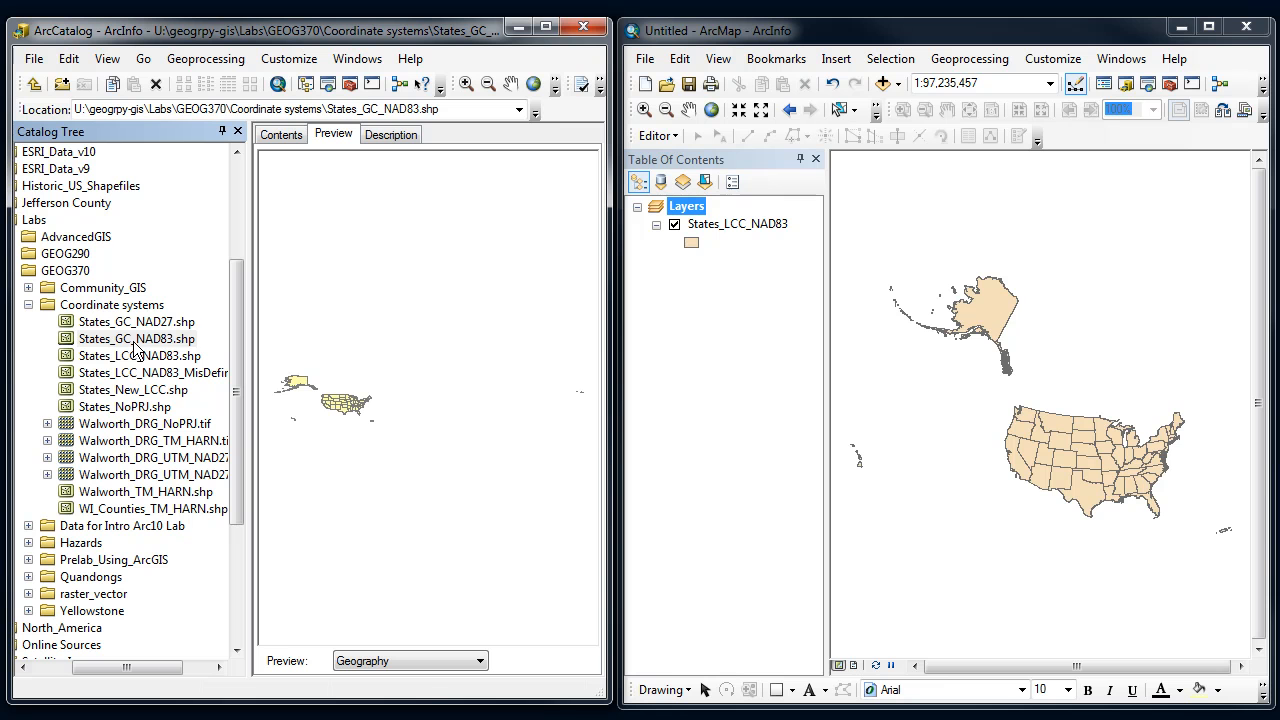
mouse_move(914, 362)
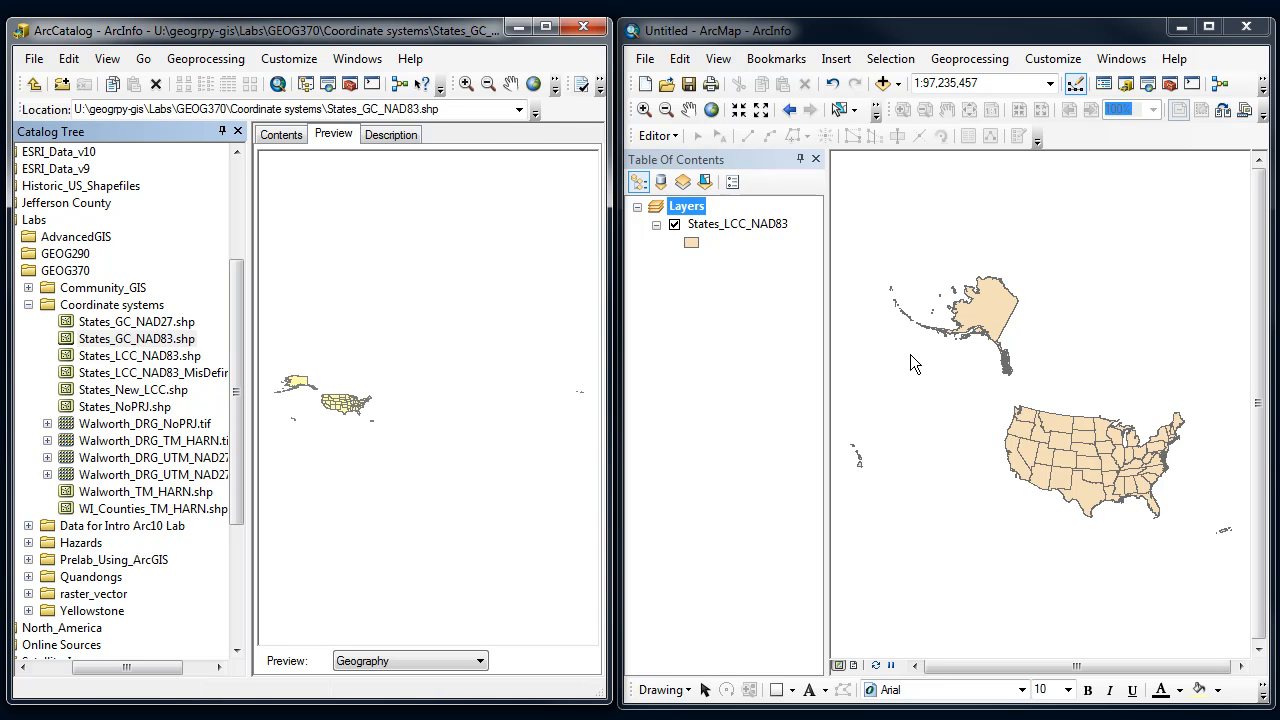
click(135, 338)
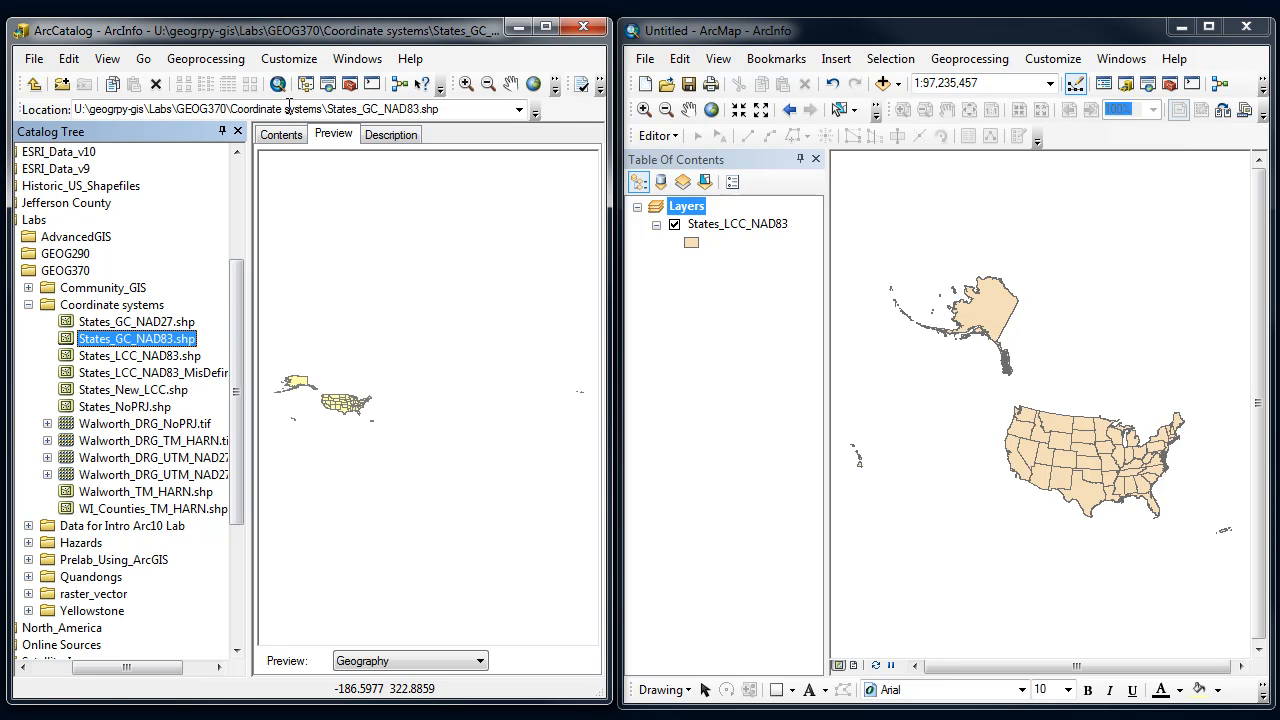
mouse_move(328, 84)
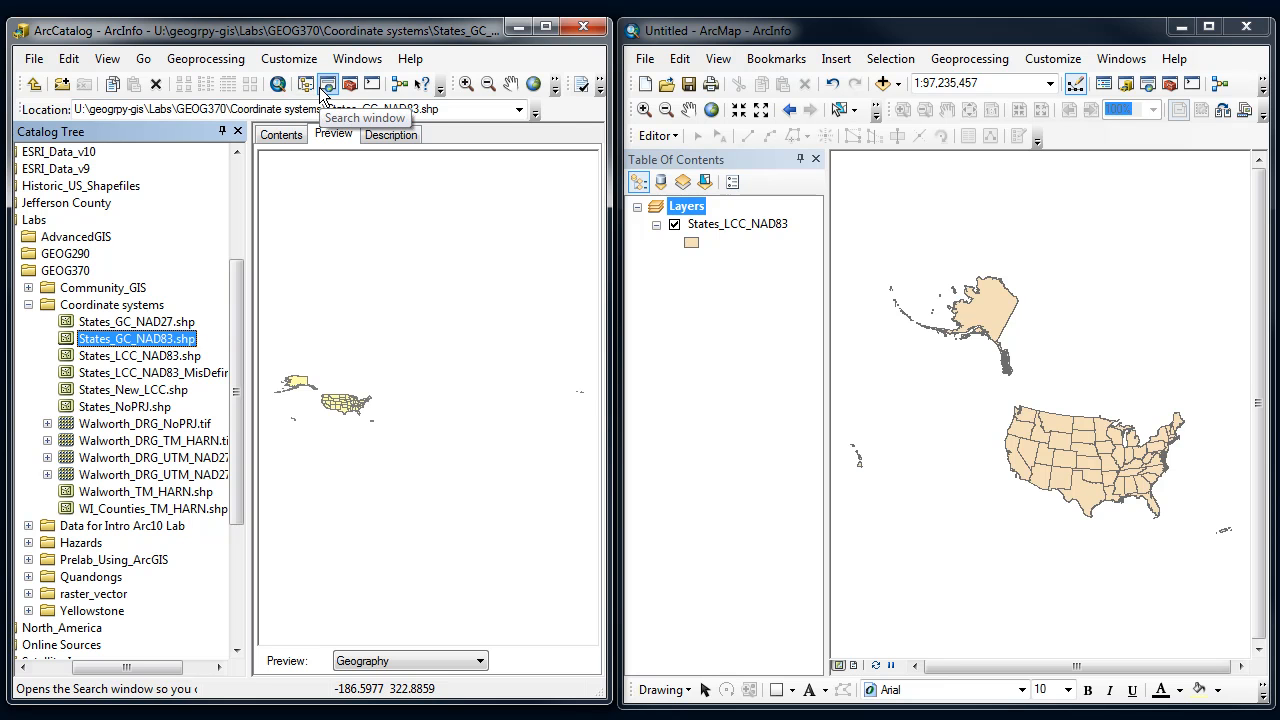
Search Tools in the Search window for 'proj'
click(327, 84)
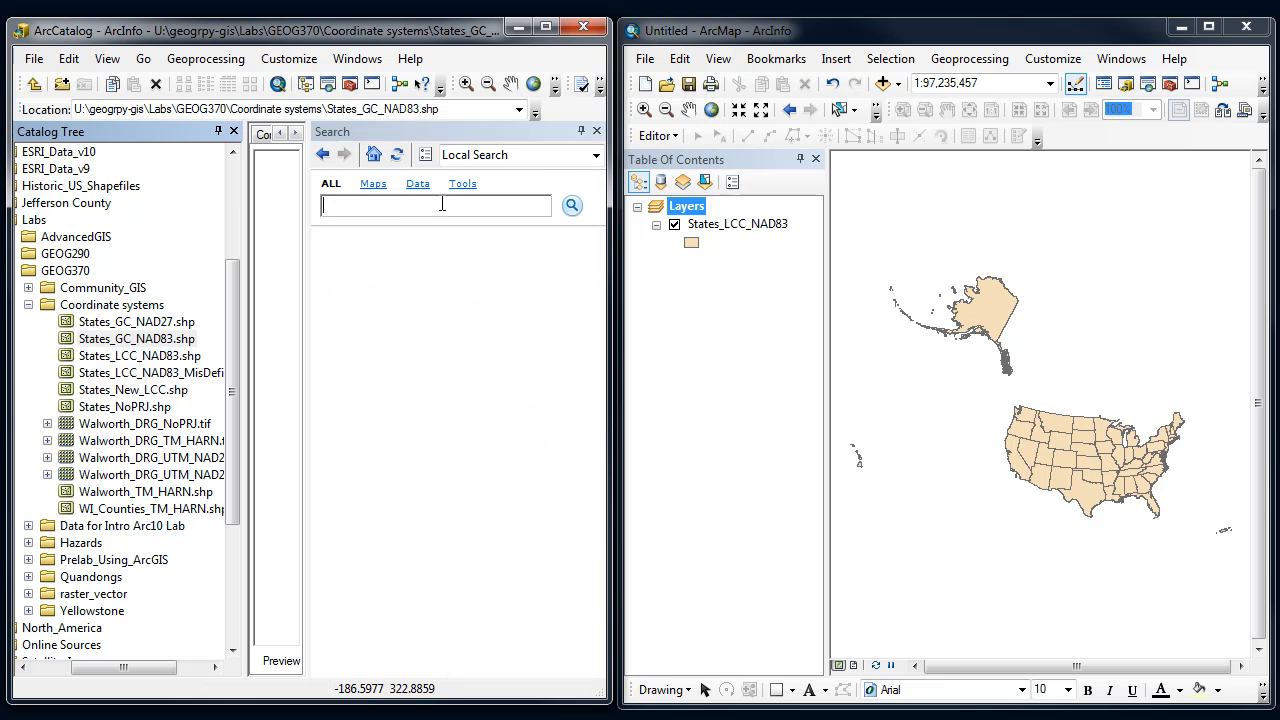
click(462, 183)
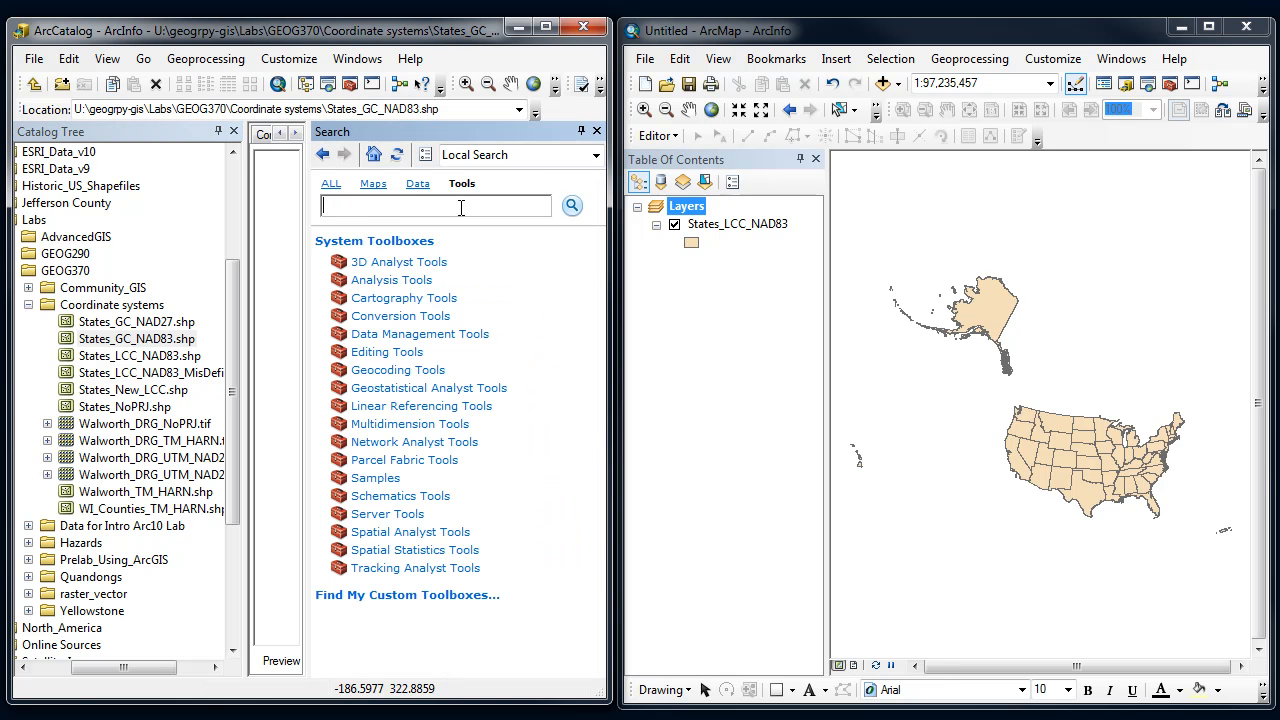
text(proj)
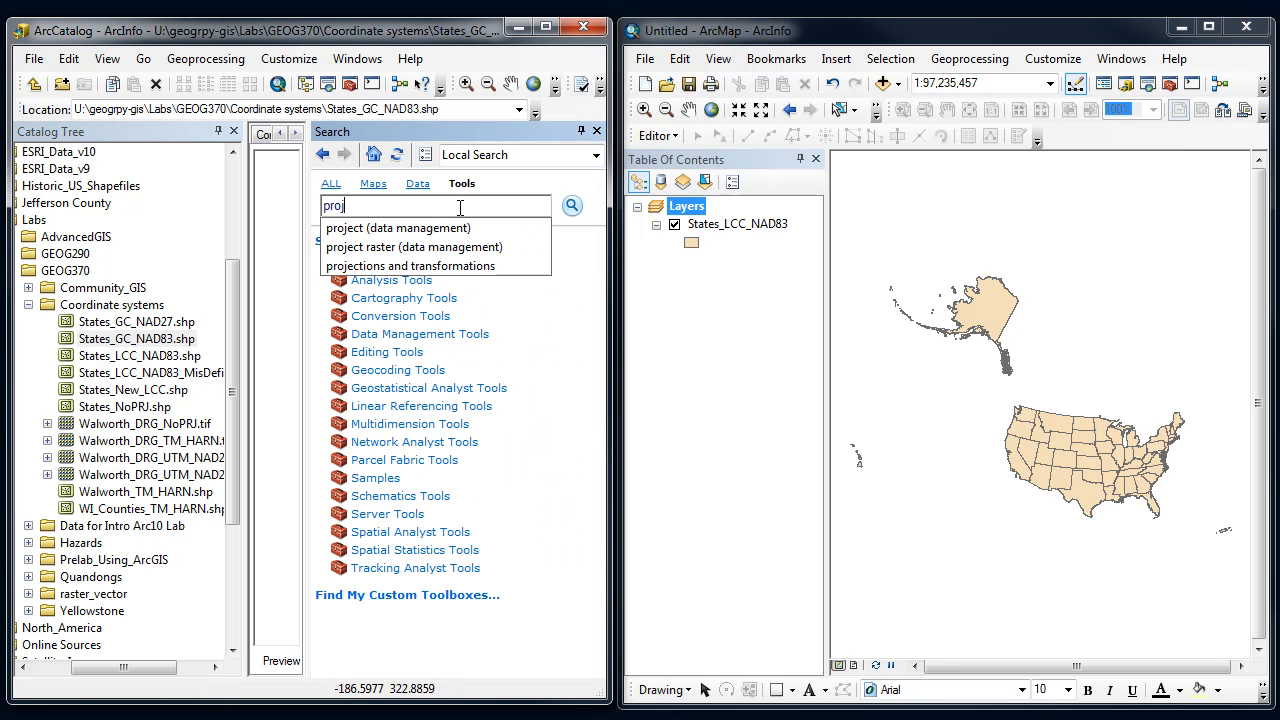